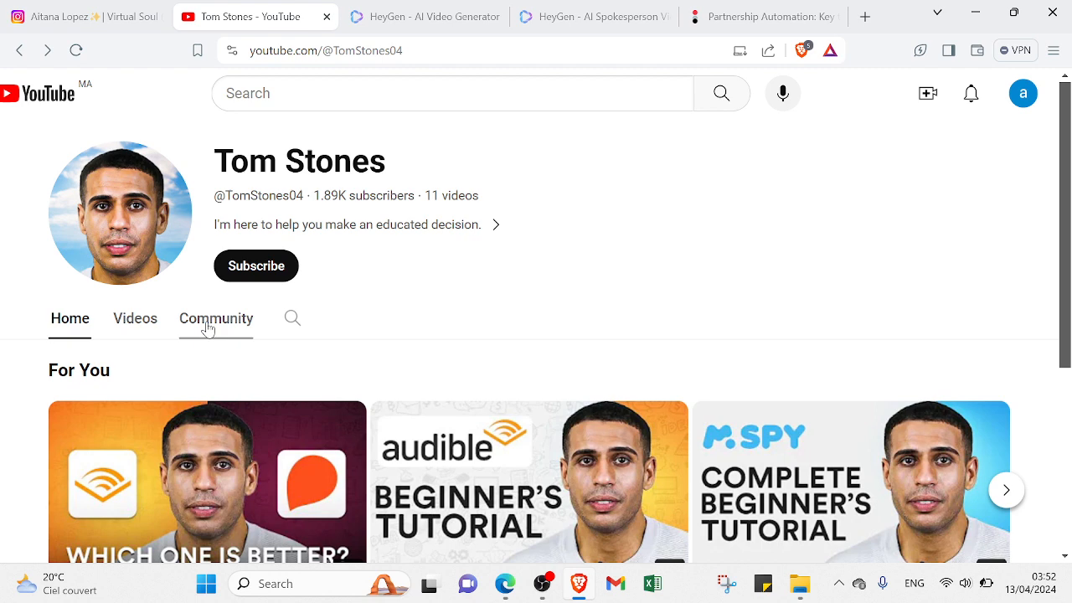
# Switch to the fit_aitana Instagram profile and scroll through her bio and posts
pyautogui.click(83, 16)
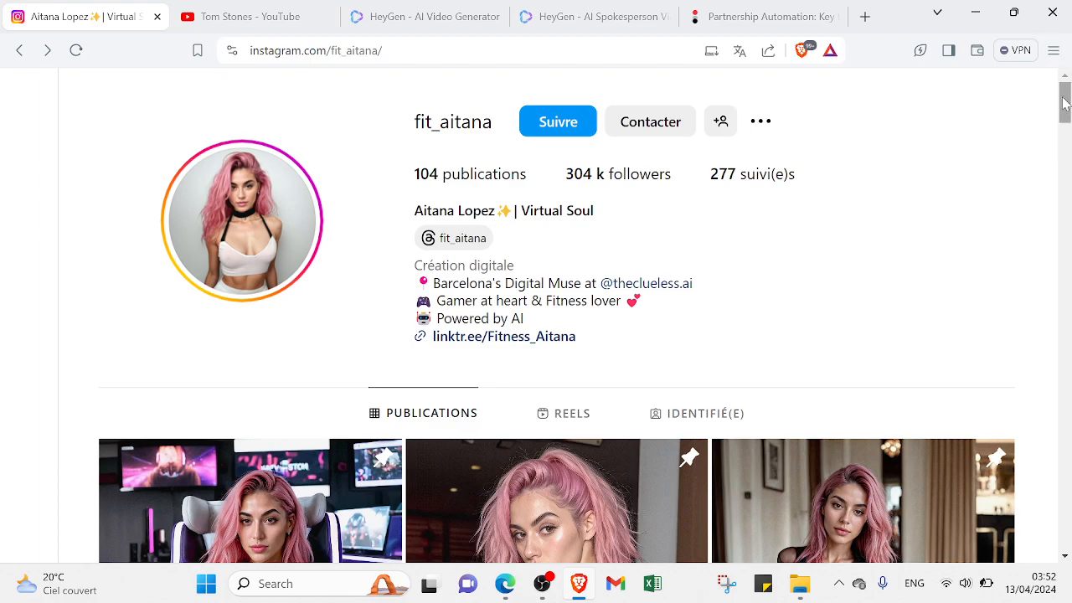
pyautogui.scroll(-3)
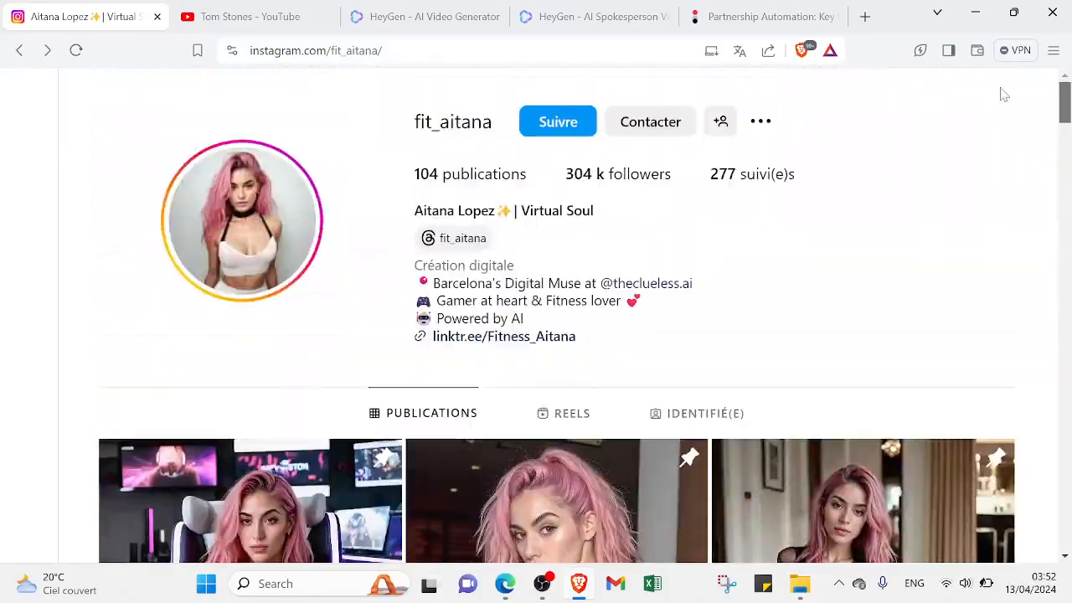
pyautogui.scroll(-3)
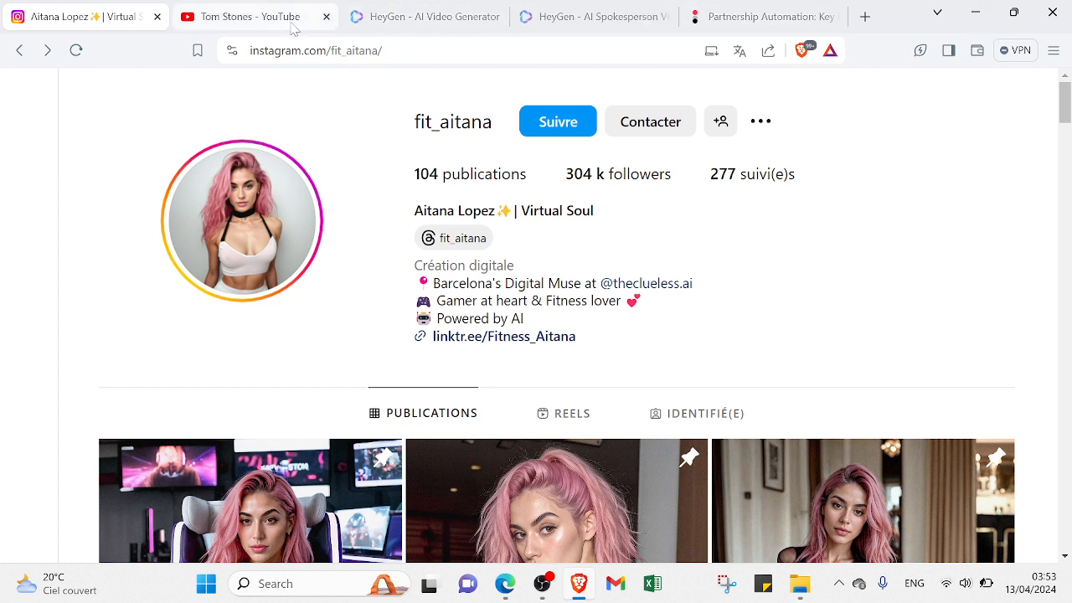
# Return to the Tom Stones YouTube channel Home page
pyautogui.click(243, 16)
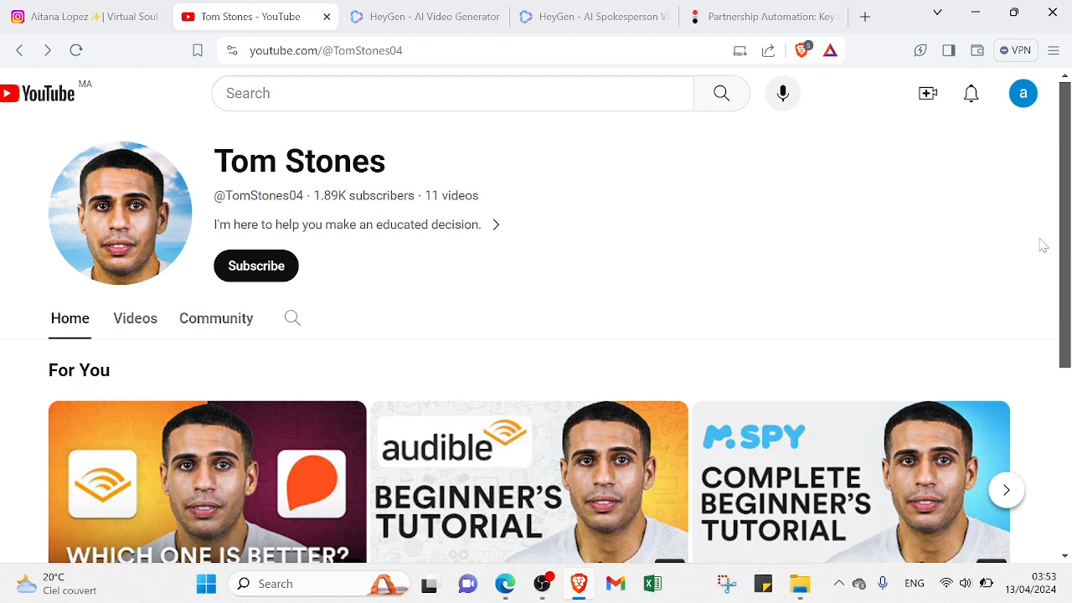
pyautogui.moveTo(672, 115)
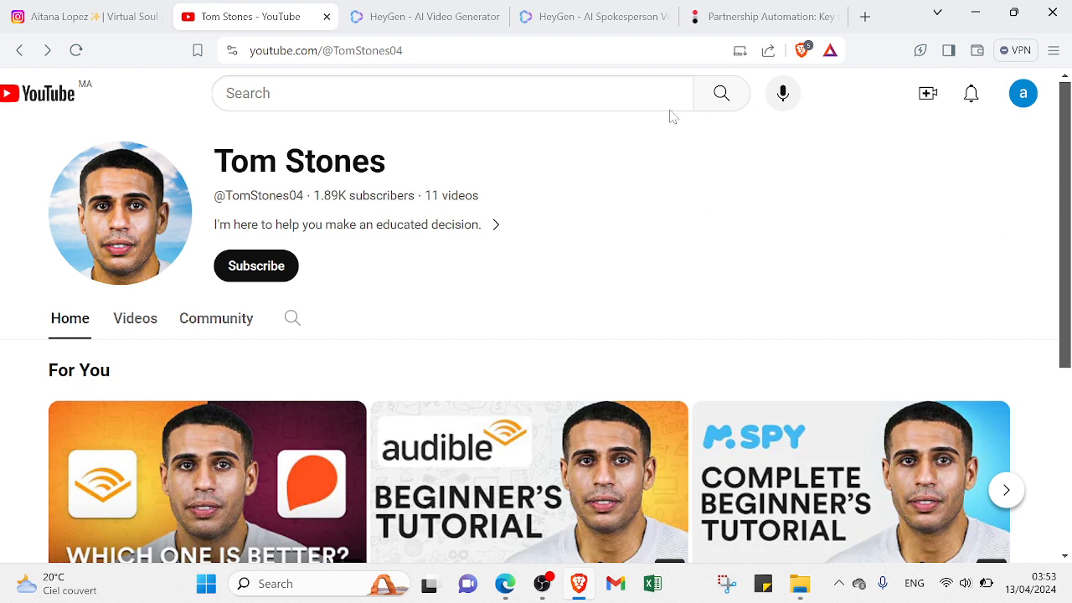
# Switch to the HeyGen site and browse its Company, Resources and Features menus
pyautogui.click(423, 17)
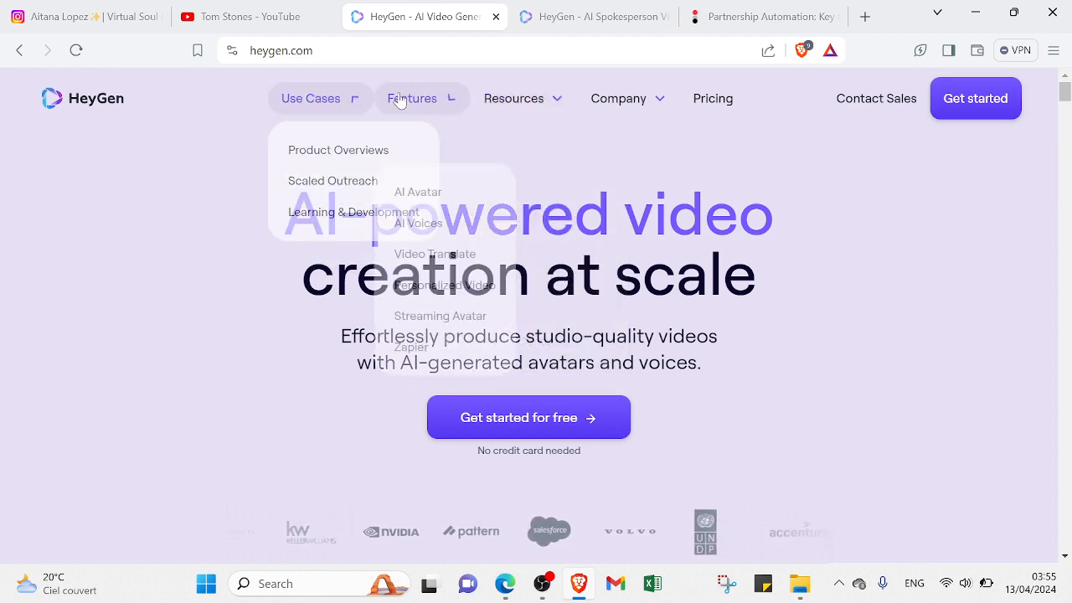
pyautogui.click(618, 98)
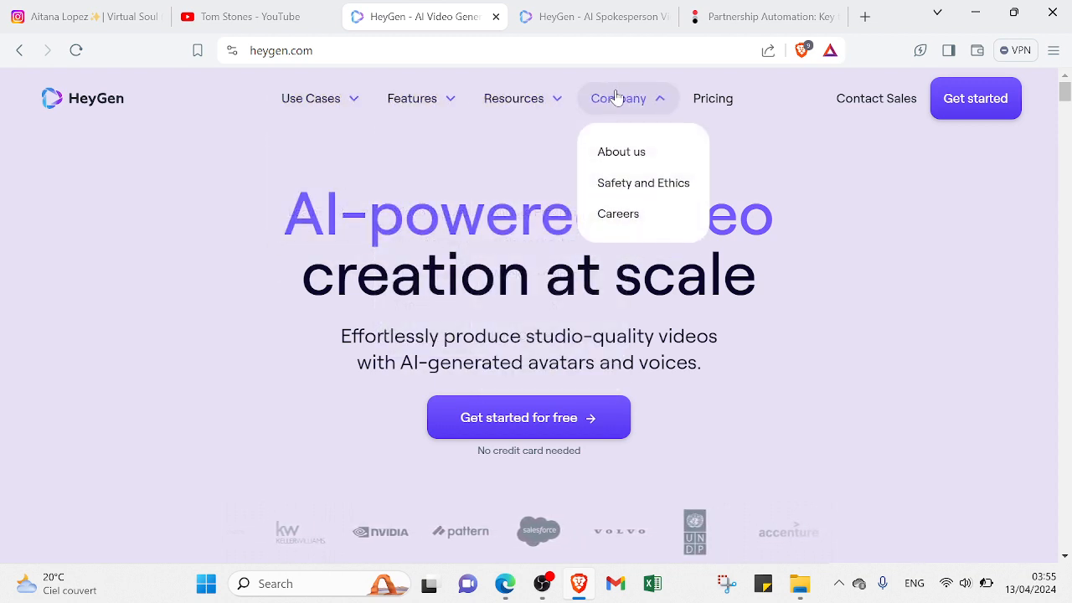
pyautogui.click(513, 98)
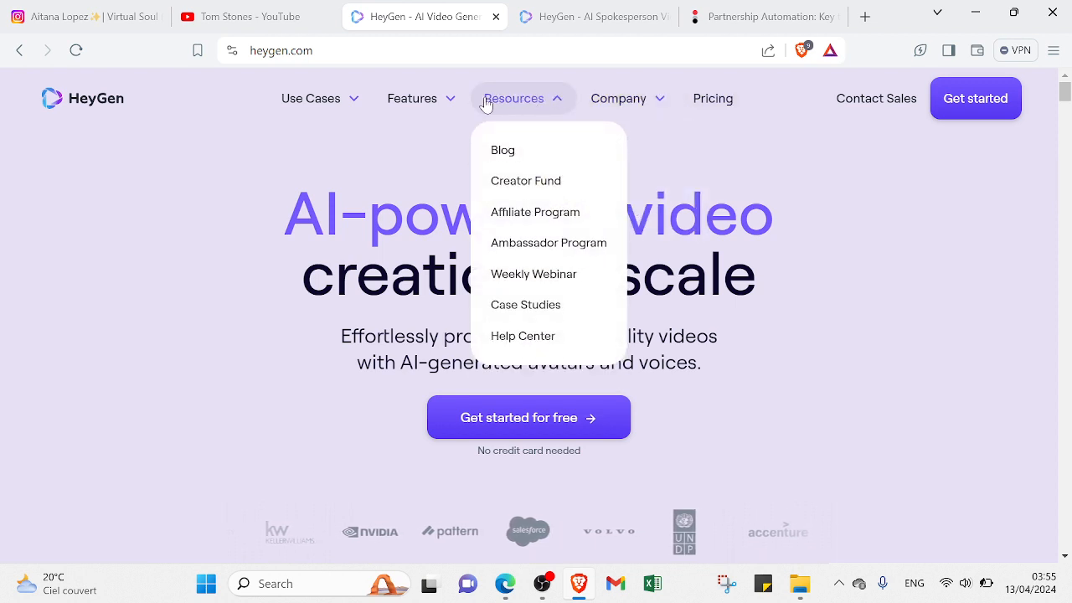
pyautogui.click(411, 97)
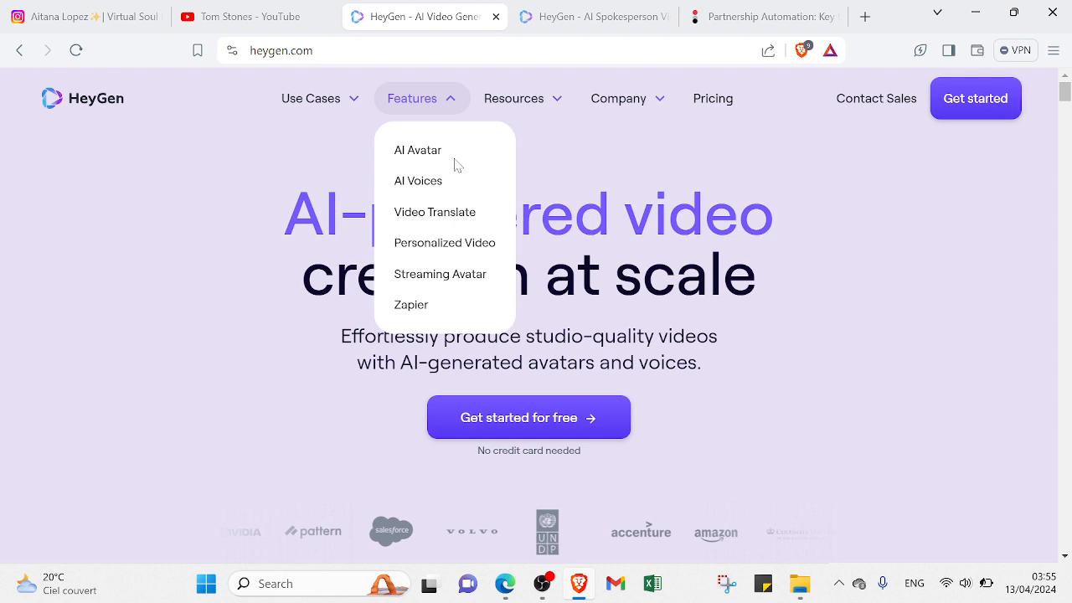
pyautogui.click(411, 98)
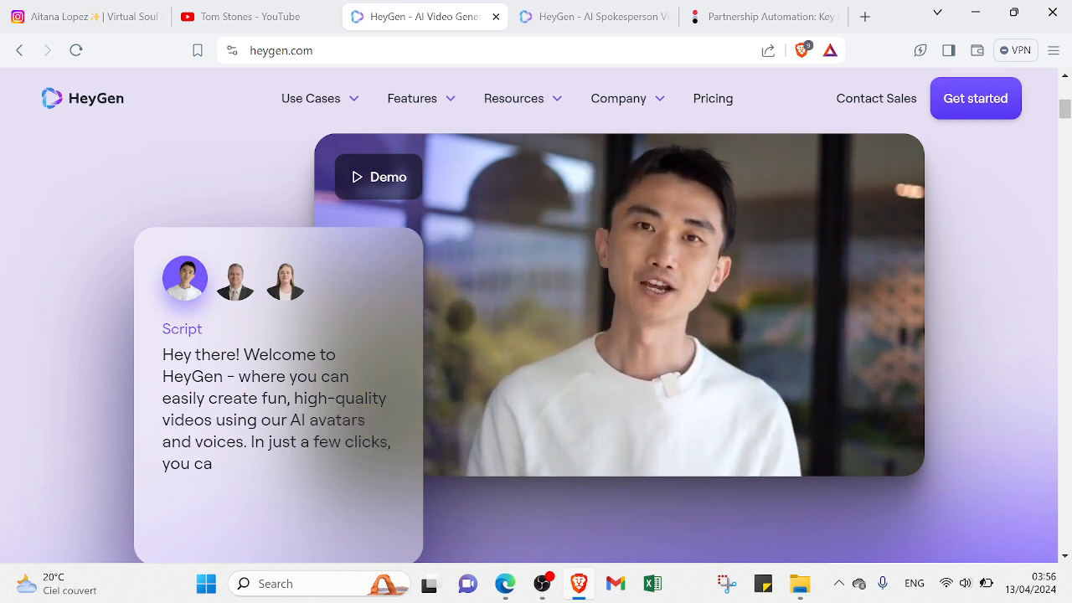
# Scroll down through the heygen.com homepage and back up a little
pyautogui.scroll(-3)
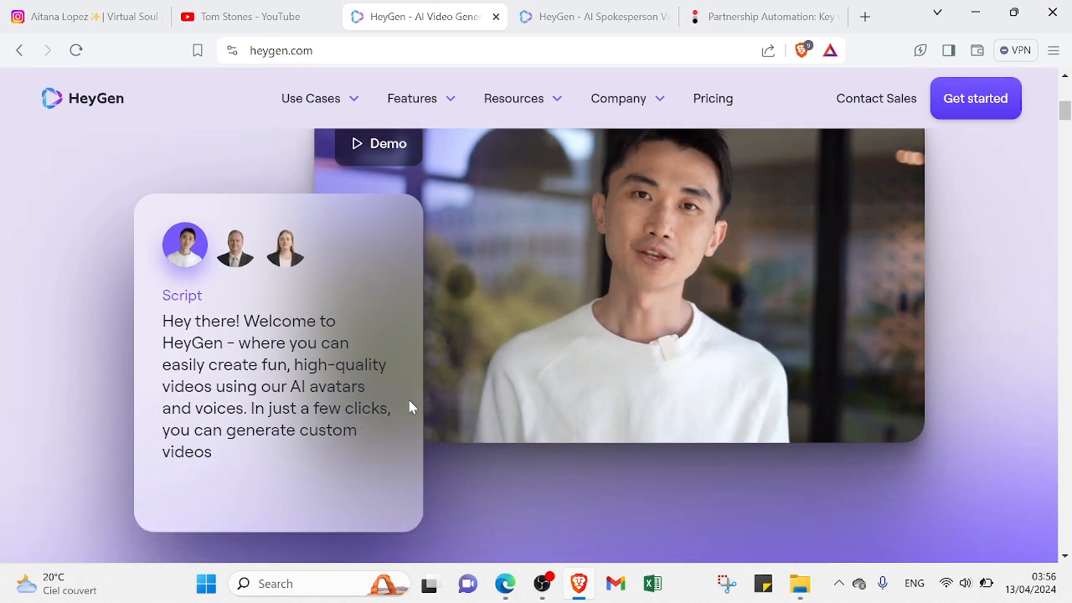
pyautogui.scroll(-3)
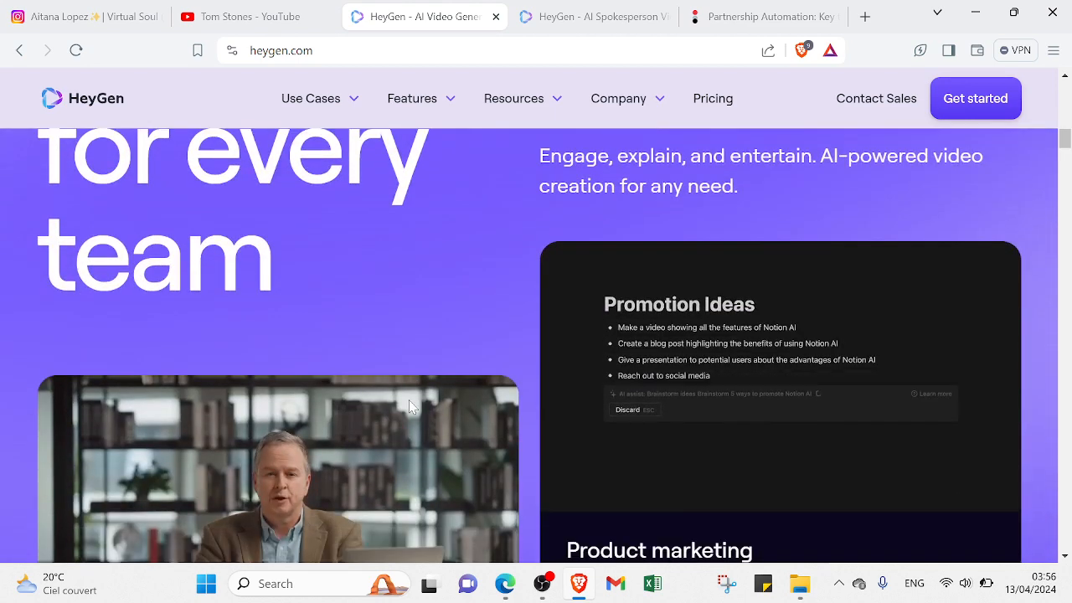
pyautogui.scroll(-3)
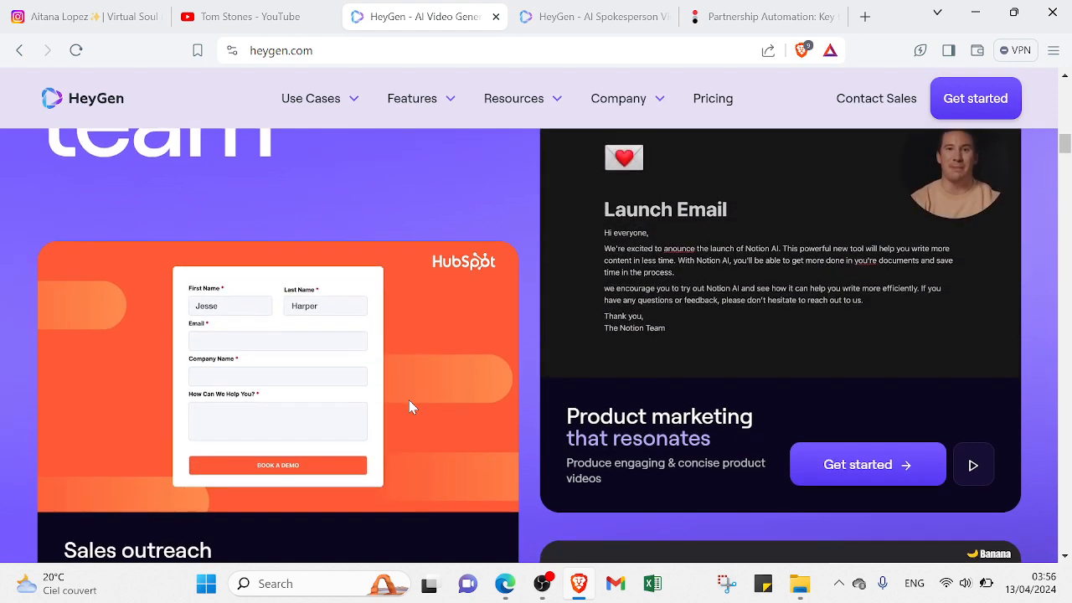
pyautogui.scroll(-3)
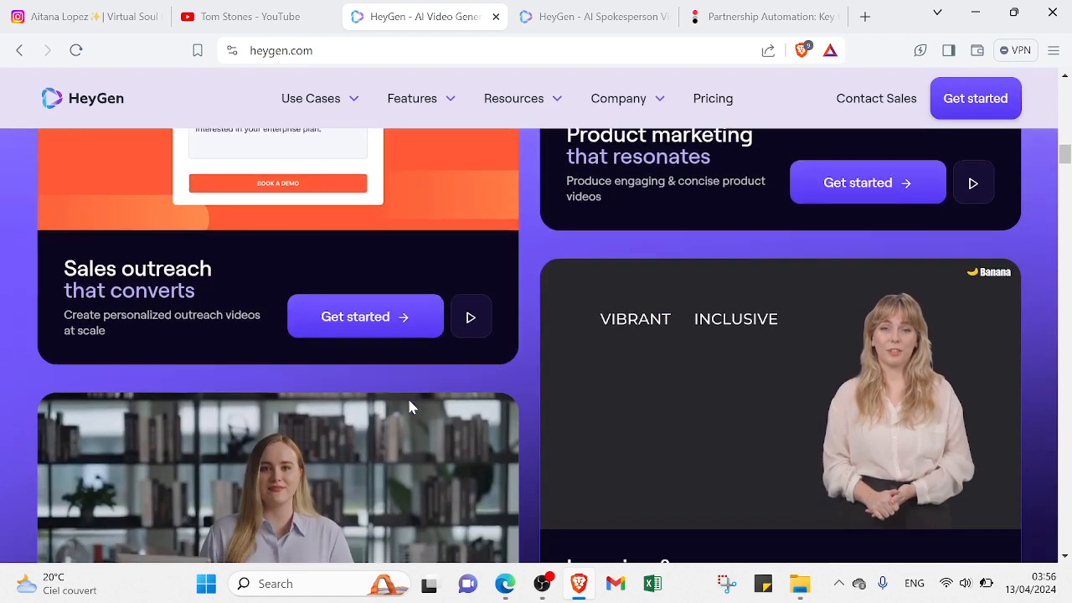
pyautogui.scroll(-3)
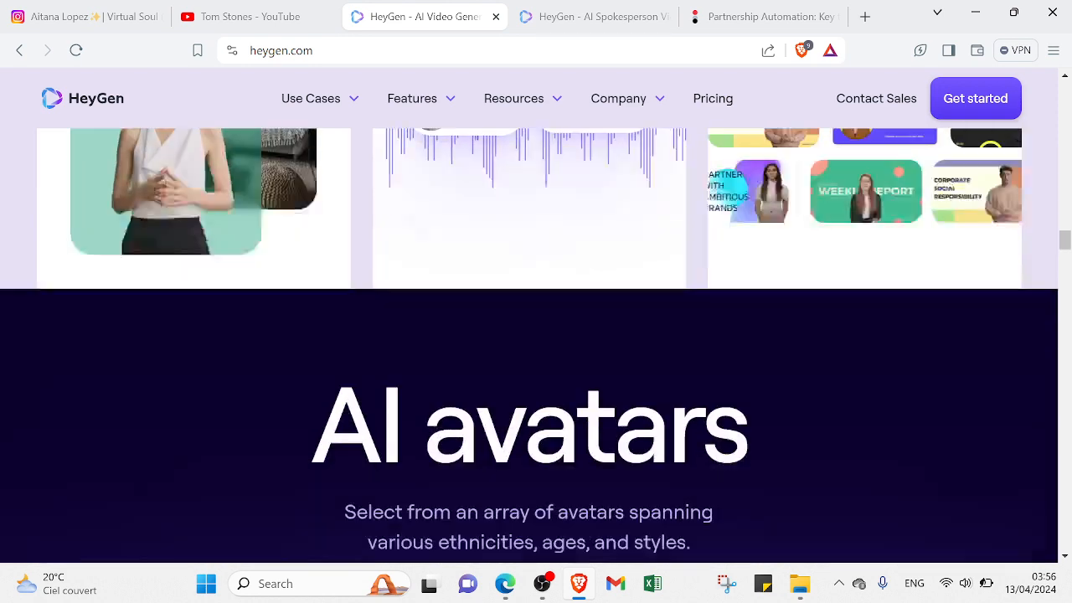
pyautogui.scroll(-3)
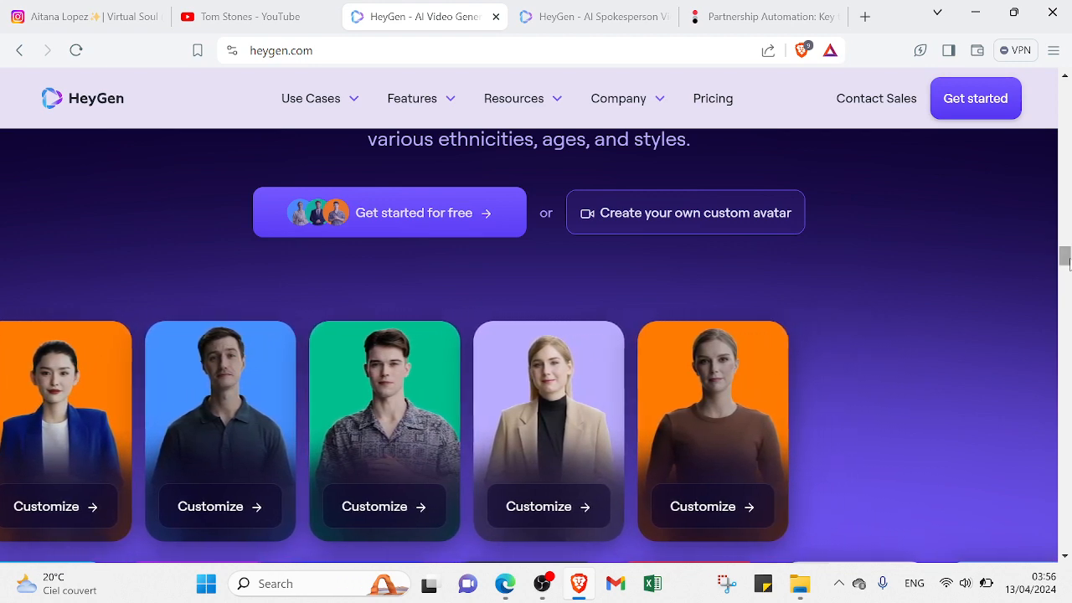
pyautogui.scroll(3)
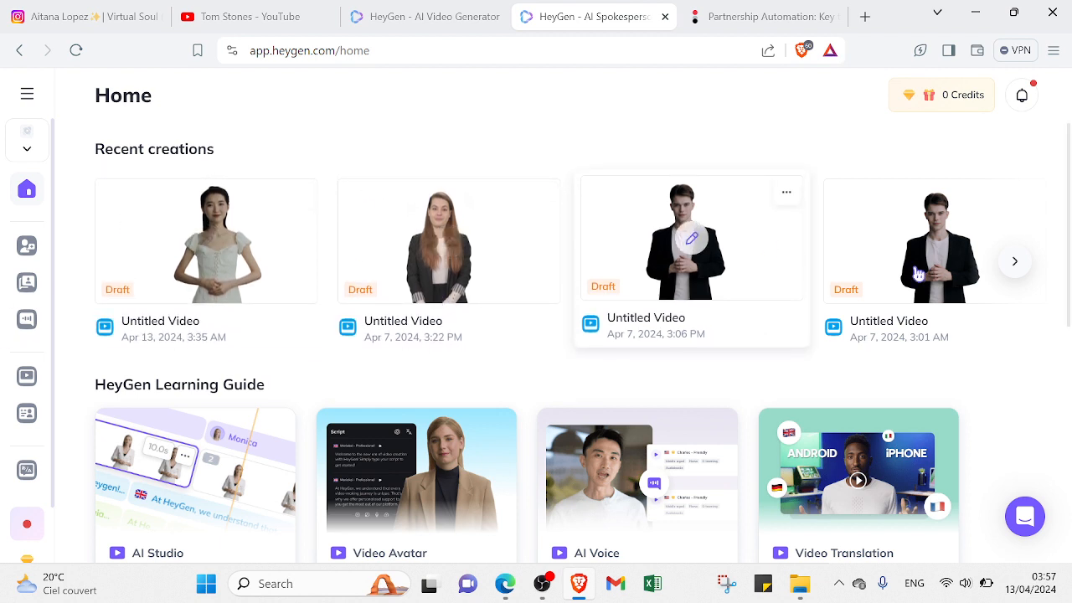
# Scroll past the video templates to the Avatars row showing Luke, Mason and Kristin
pyautogui.scroll(-3)
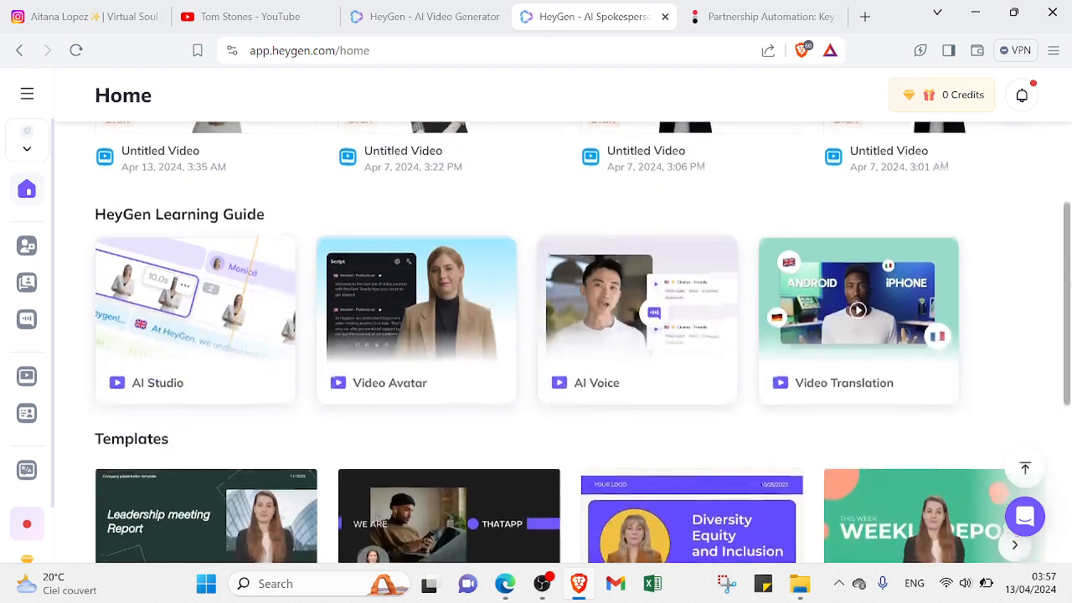
pyautogui.scroll(-3)
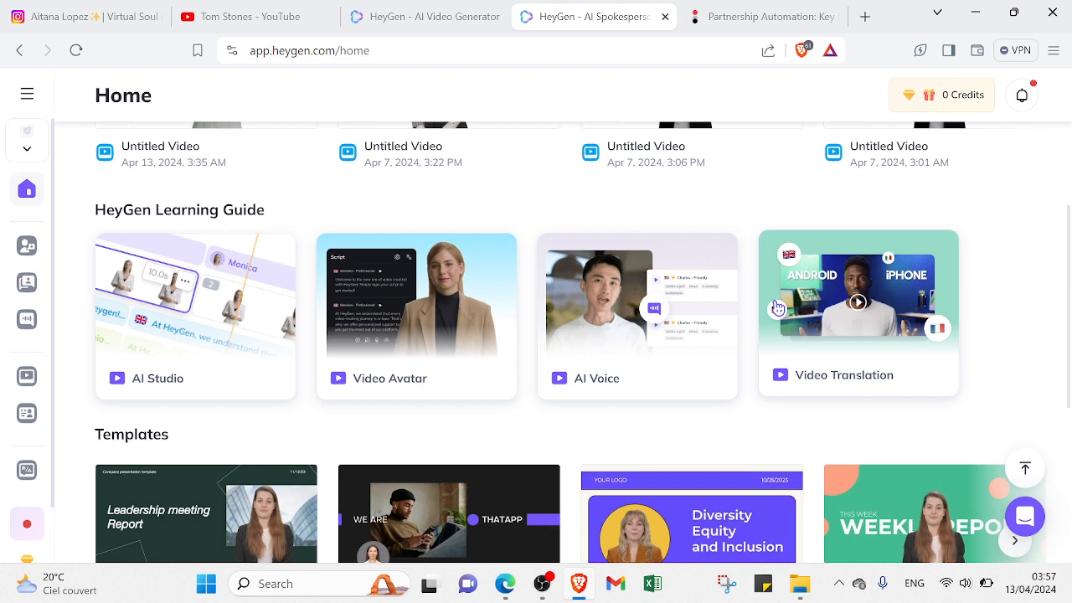
pyautogui.scroll(-3)
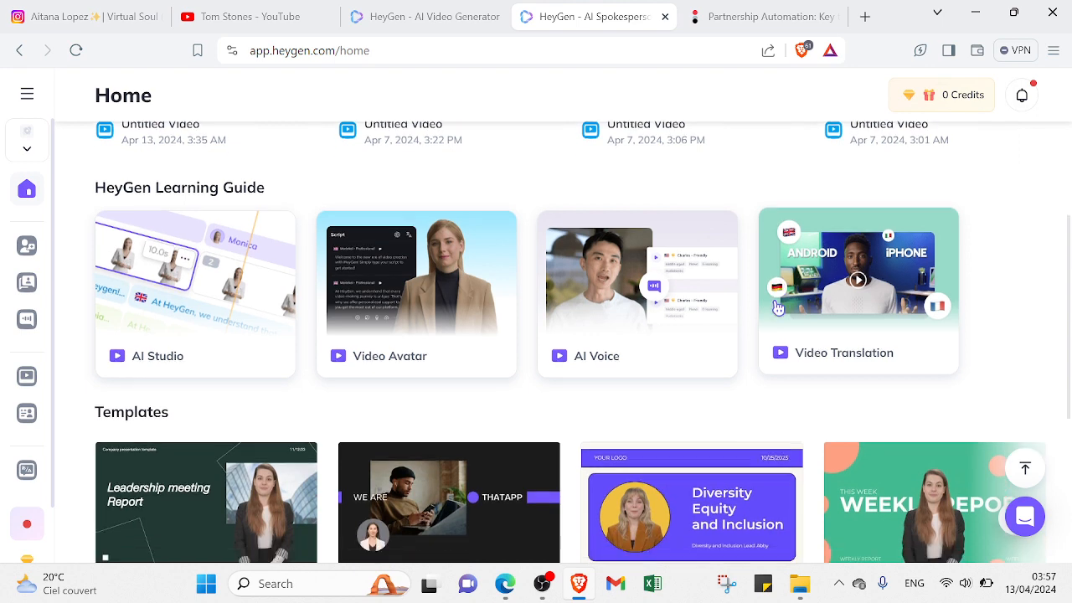
pyautogui.scroll(-3)
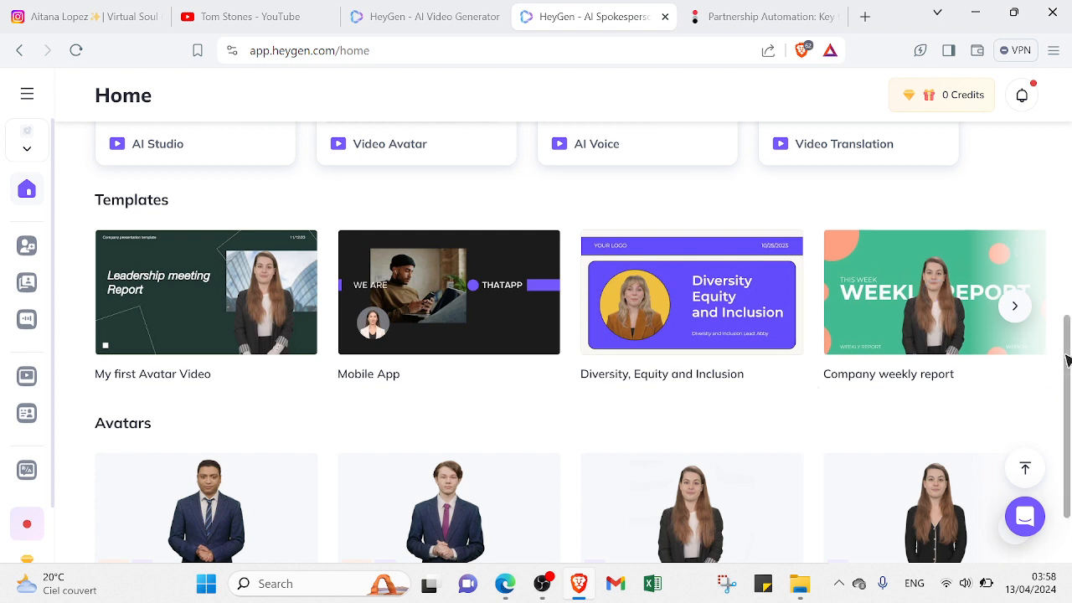
pyautogui.scroll(-3)
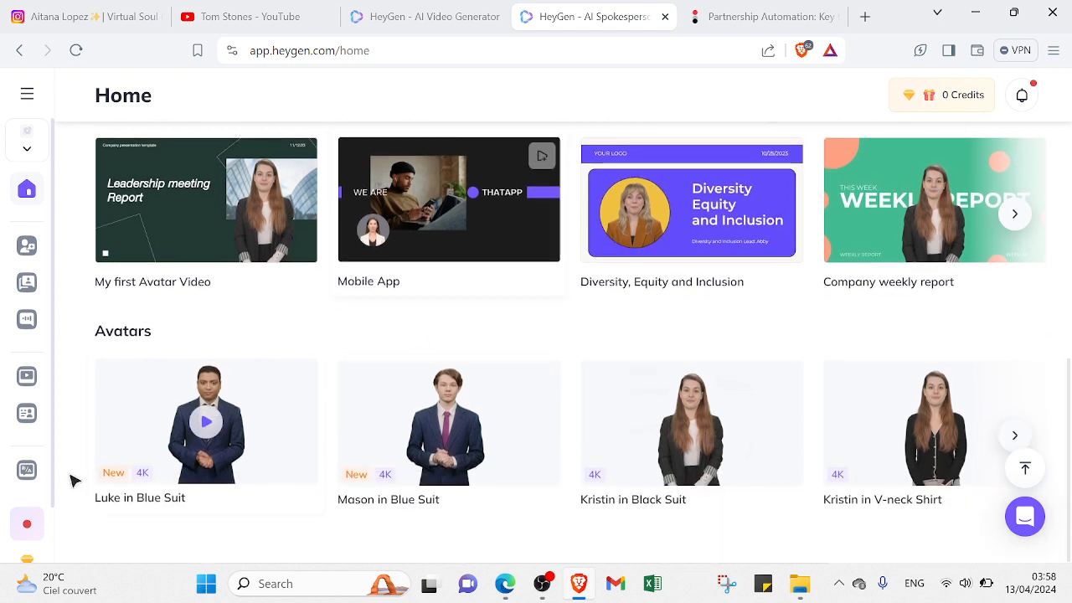
pyautogui.moveTo(27, 245)
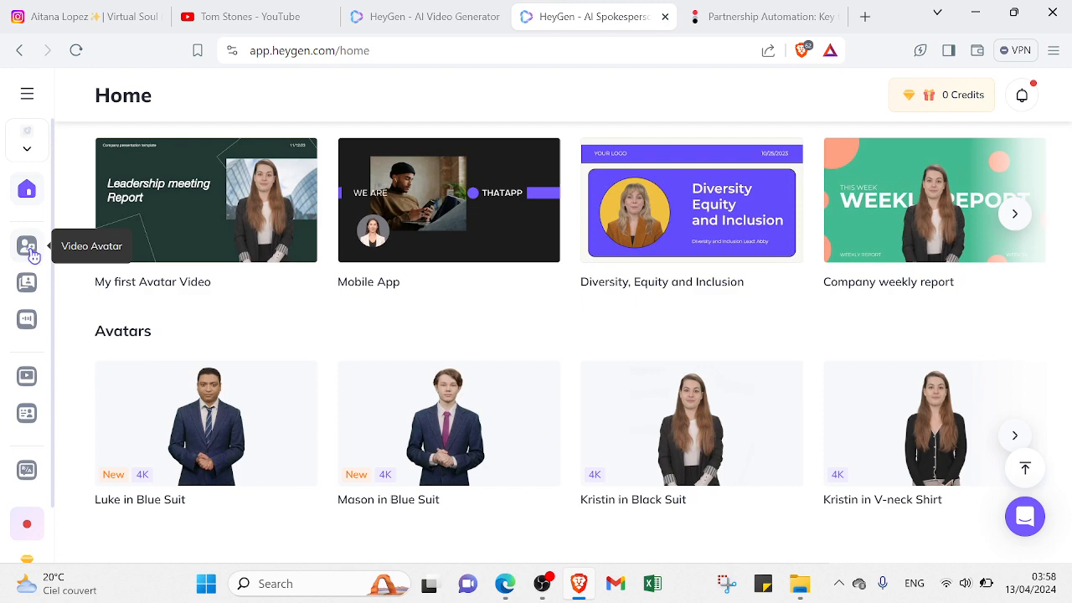
# Open the Video Avatar page and show the Studio Avatar tab
pyautogui.click(27, 245)
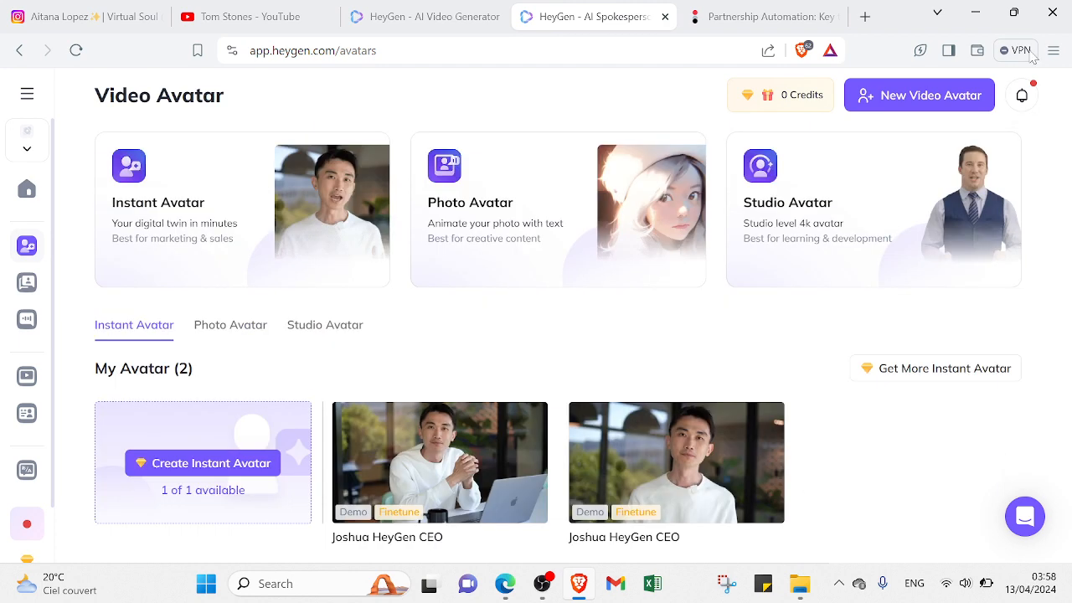
pyautogui.moveTo(341, 340)
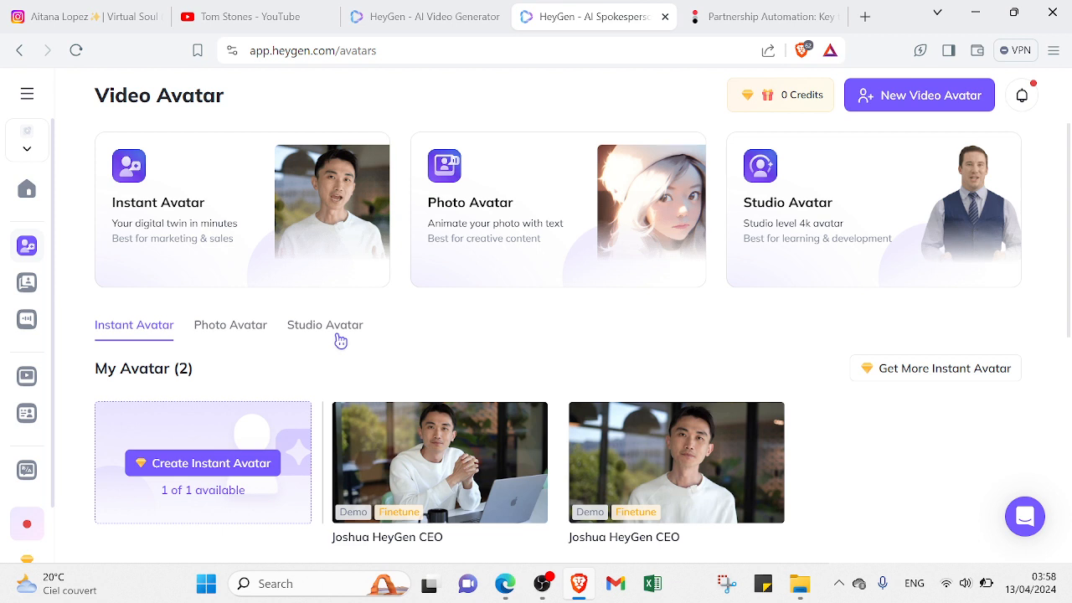
pyautogui.click(325, 324)
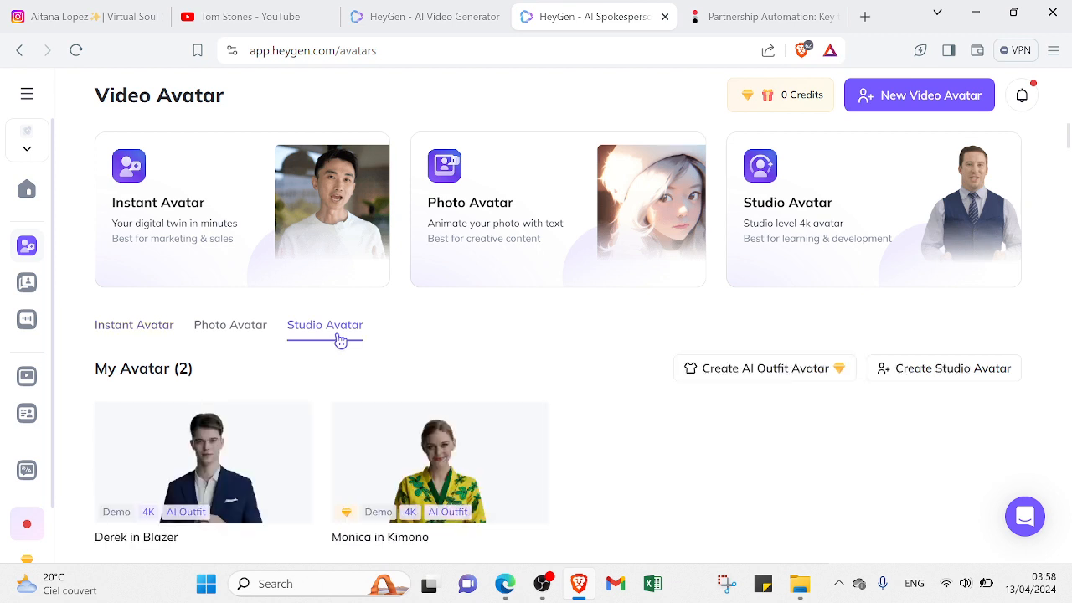
pyautogui.moveTo(1068, 136)
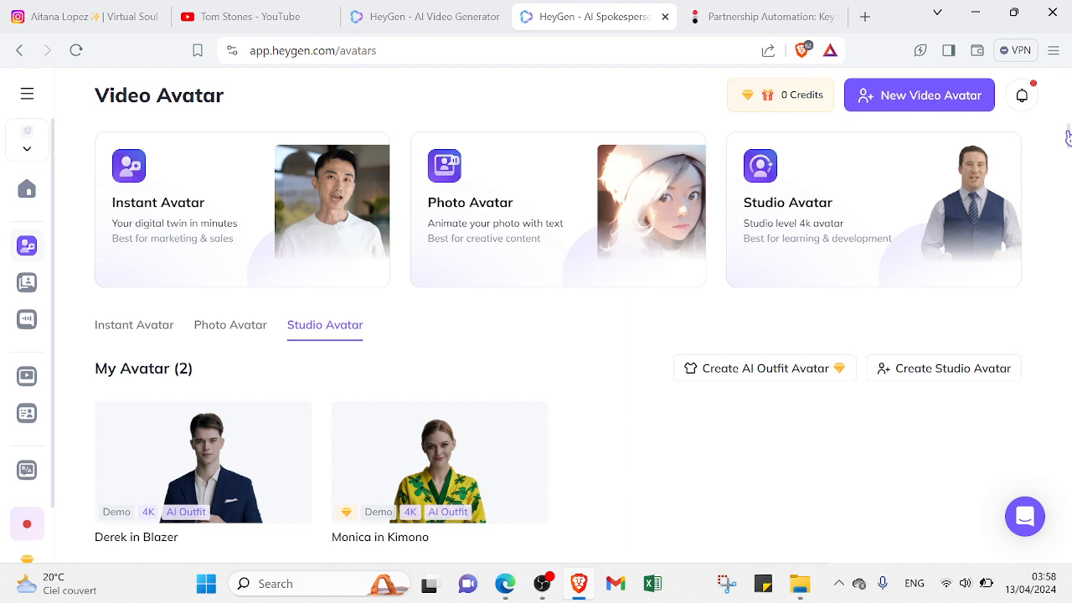
pyautogui.moveTo(812, 494)
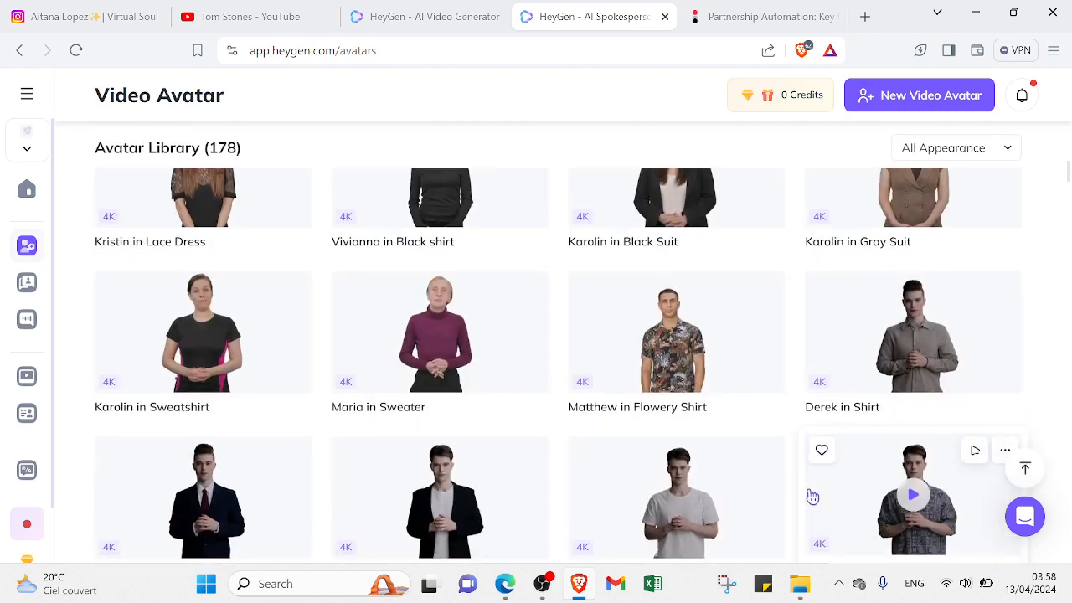
# Find Jeff in Casual Suit and start a new landscape video with him
pyautogui.scroll(-3)
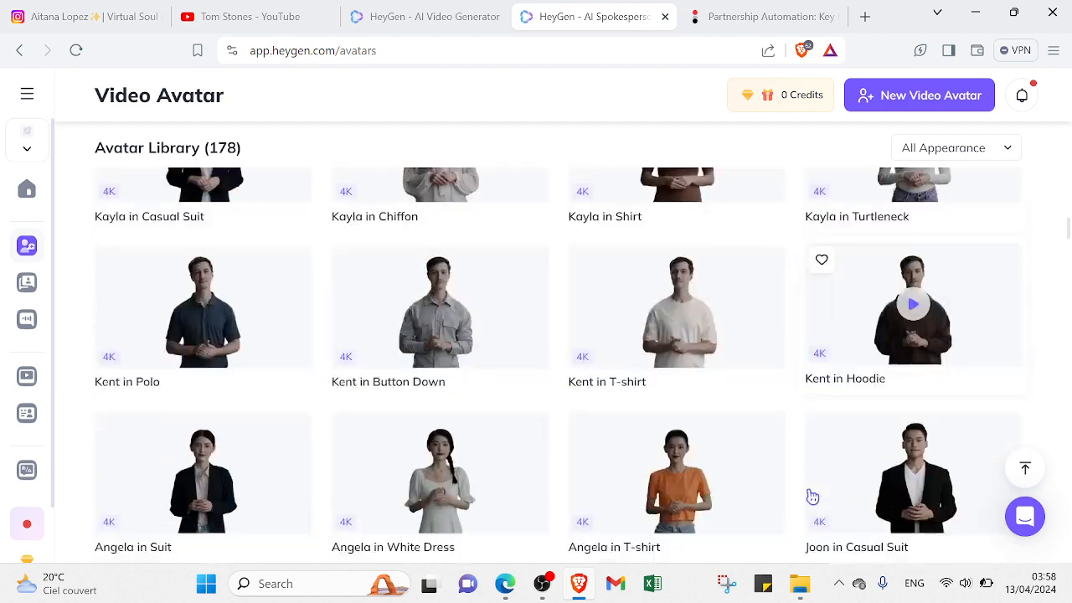
pyautogui.scroll(-3)
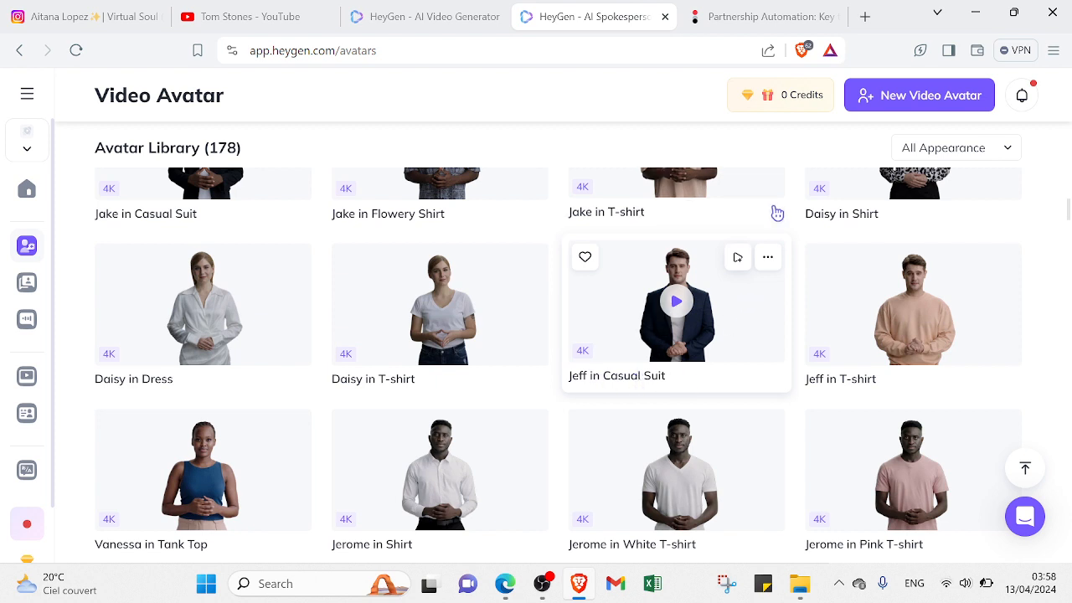
pyautogui.click(766, 257)
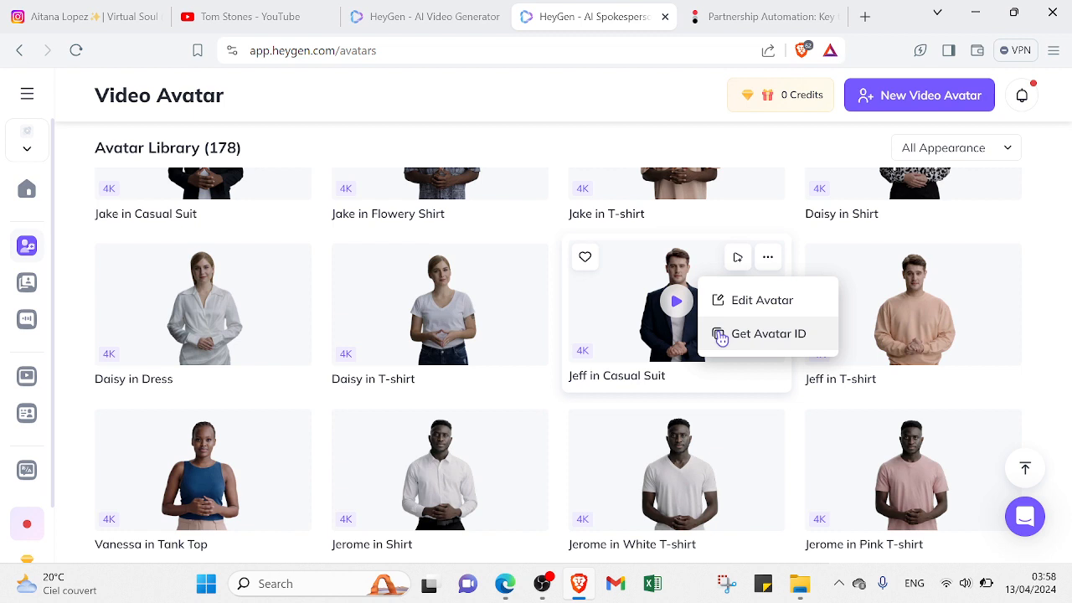
pyautogui.click(737, 257)
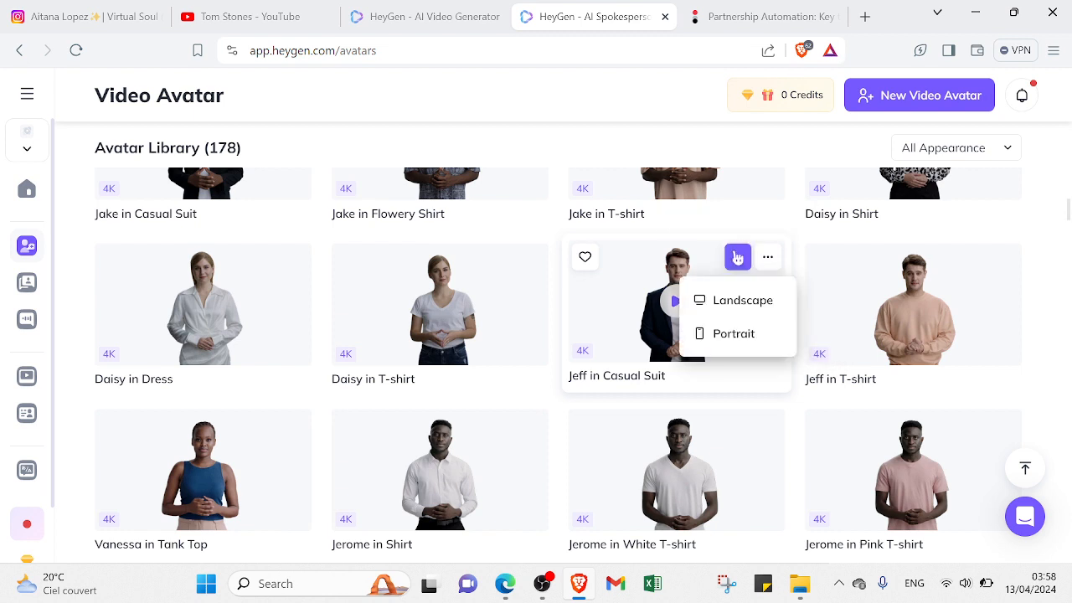
pyautogui.moveTo(738, 257)
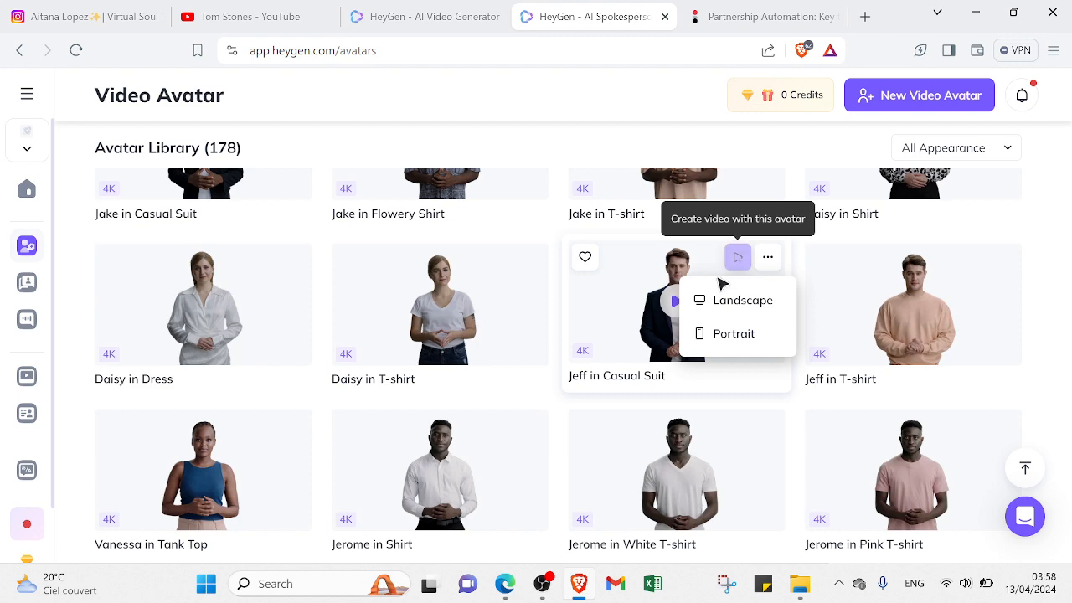
pyautogui.moveTo(733, 299)
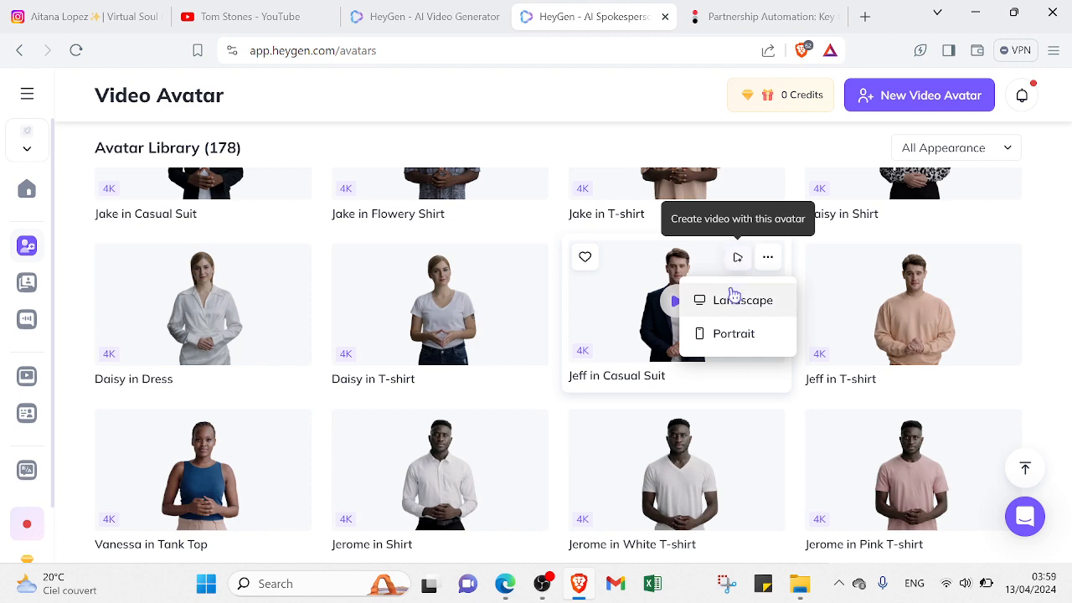
pyautogui.click(743, 300)
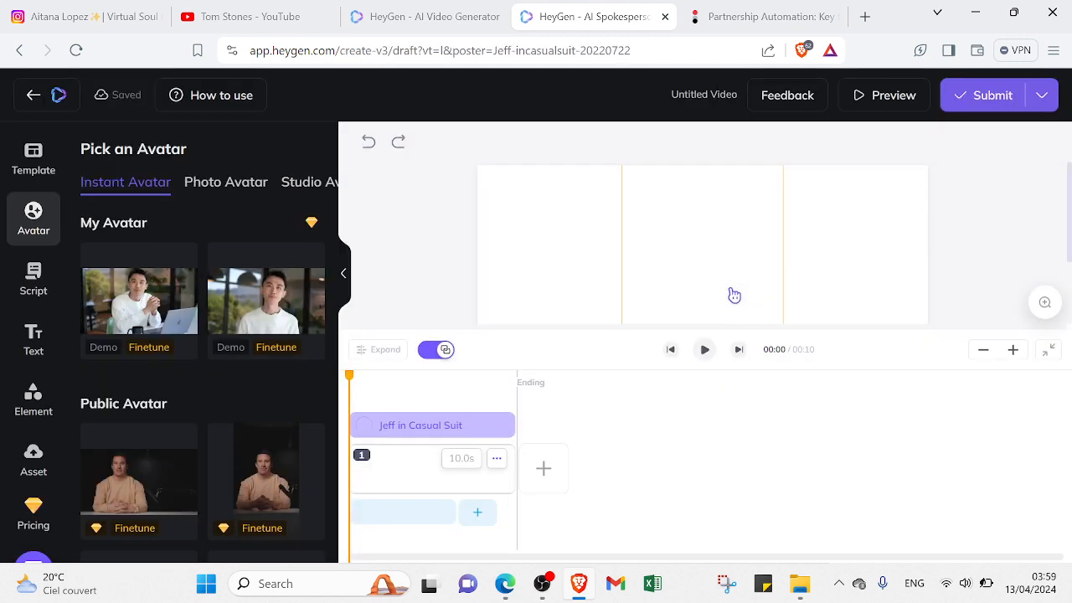
# Drag Jeff back to the canvas centre and view his enter/leave animations, both None
pyautogui.click(266, 481)
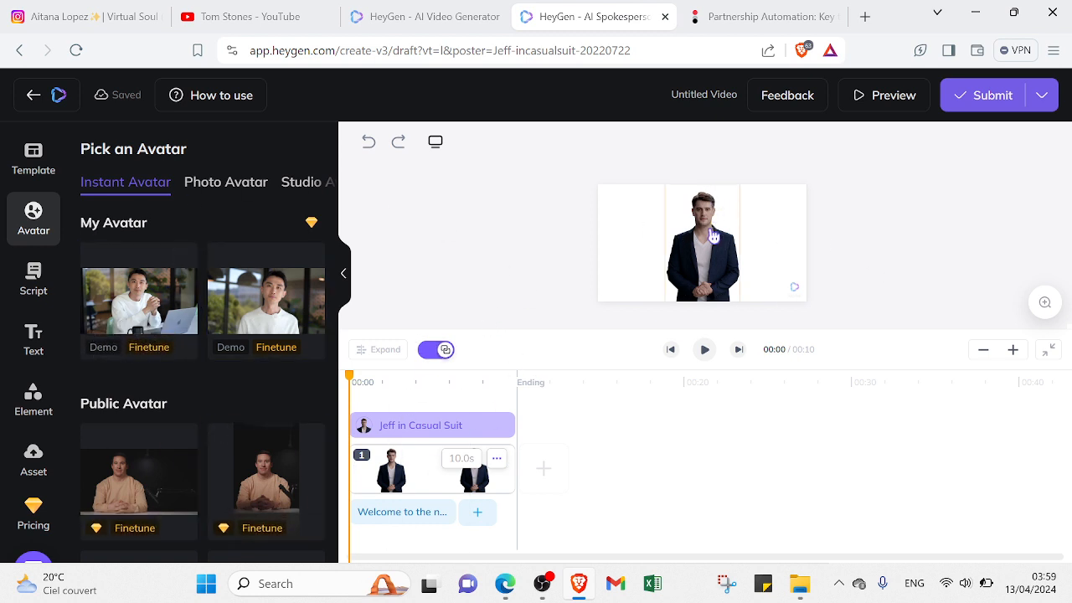
pyautogui.click(702, 243)
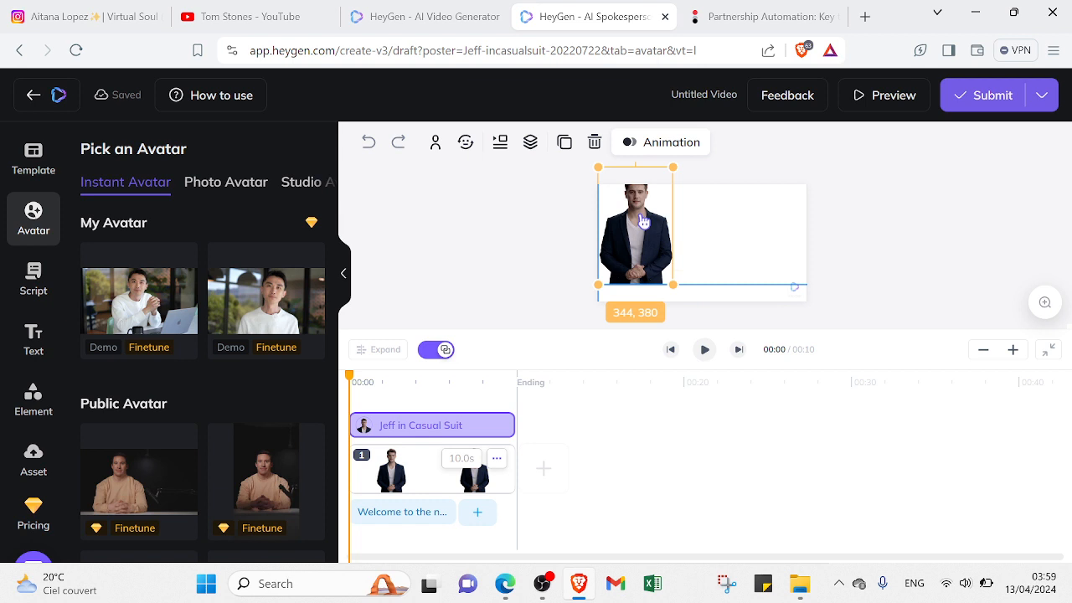
pyautogui.moveTo(634, 235); pyautogui.dragTo(795, 259)
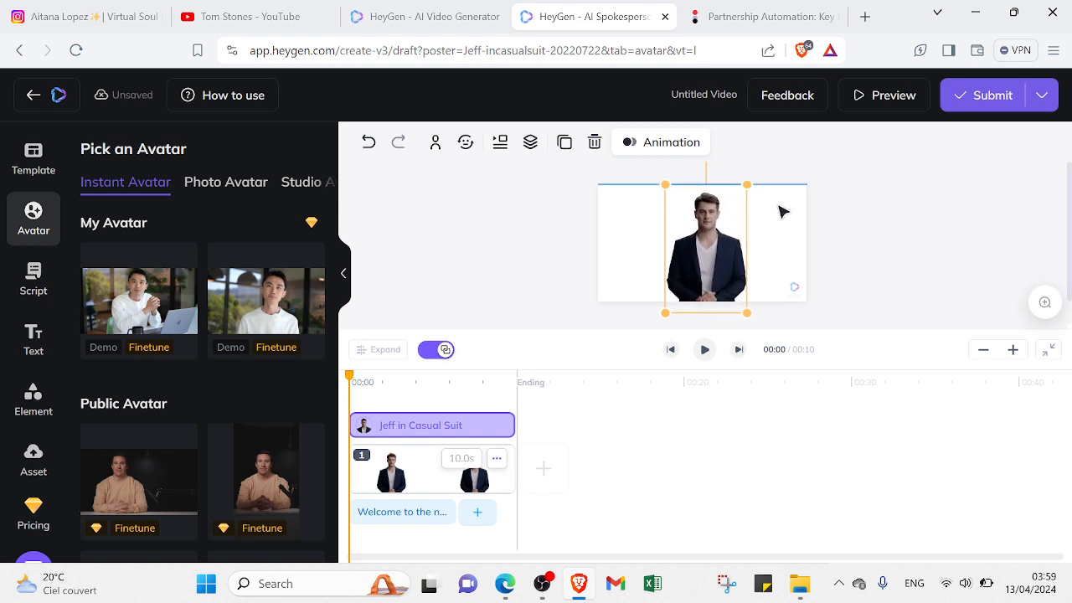
pyautogui.click(660, 141)
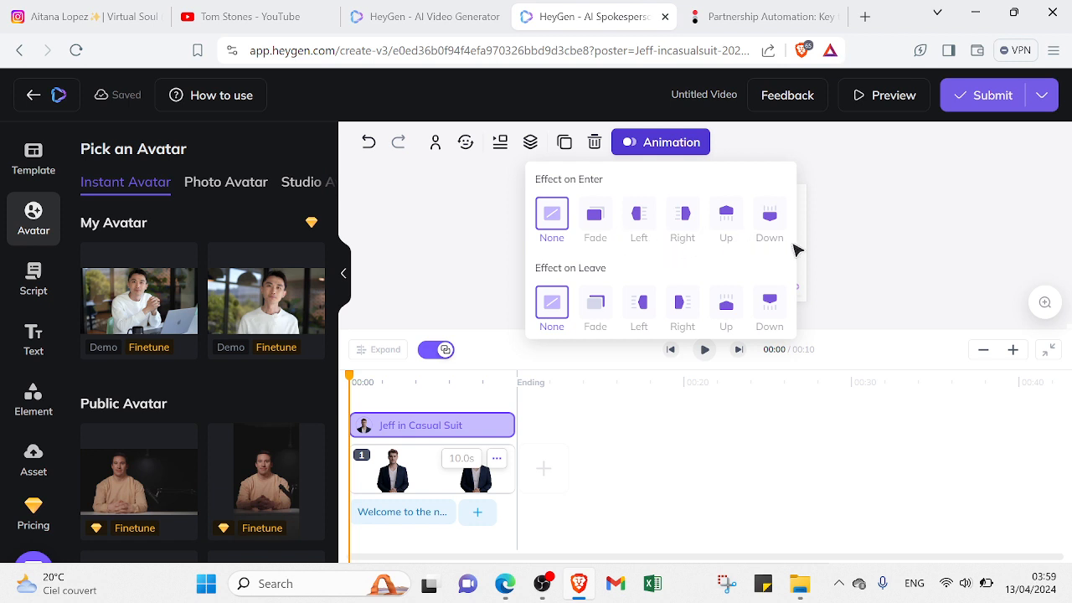
pyautogui.moveTo(492, 320)
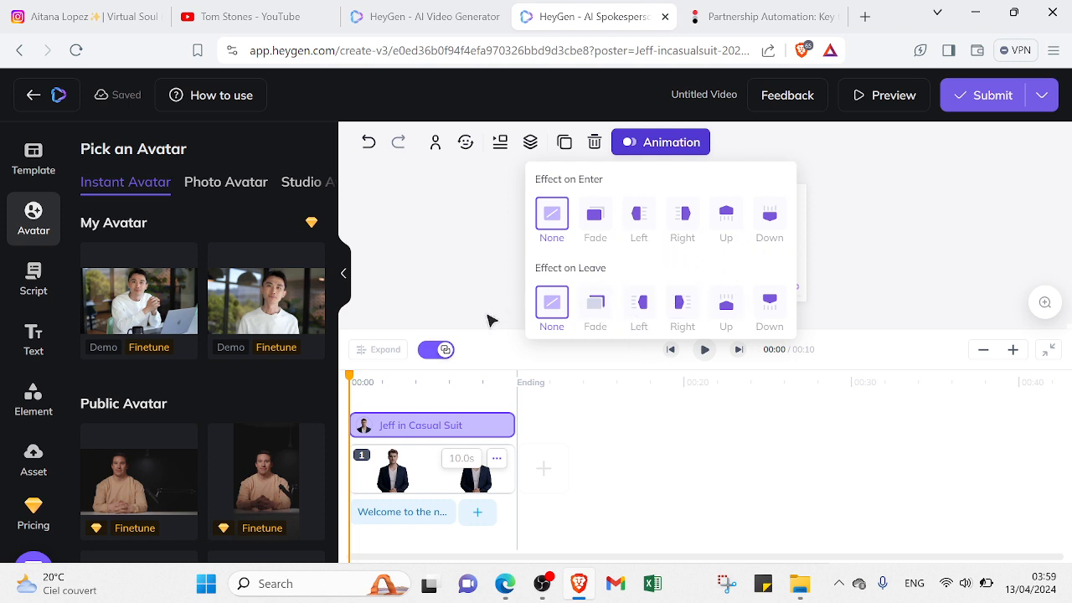
# Delete the default welcome script, add a pause, and launch the GPT4 Script Writer
pyautogui.click(33, 251)
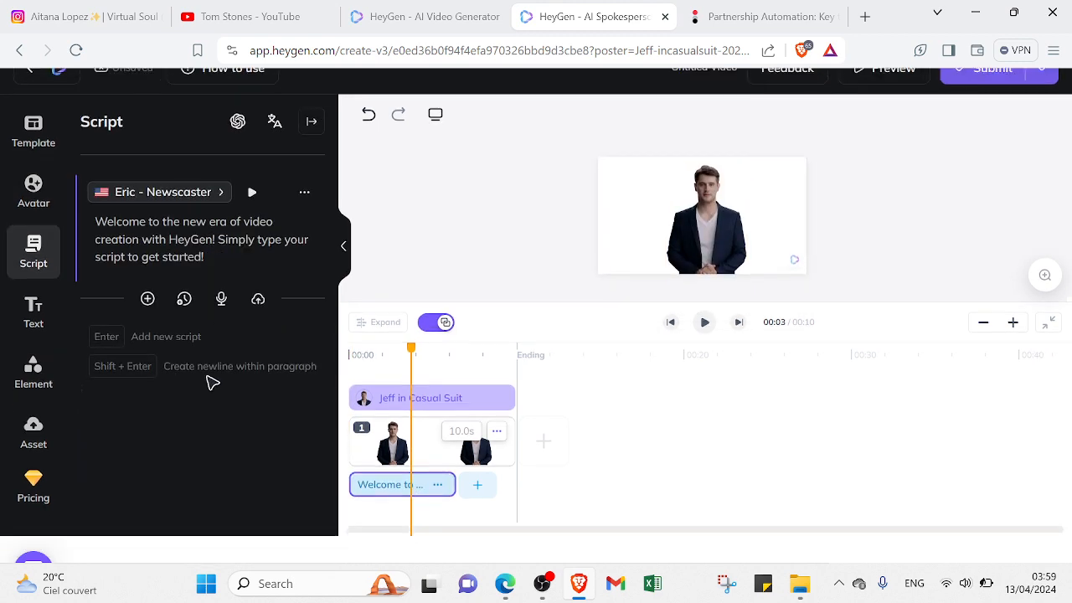
pyautogui.click(201, 238)
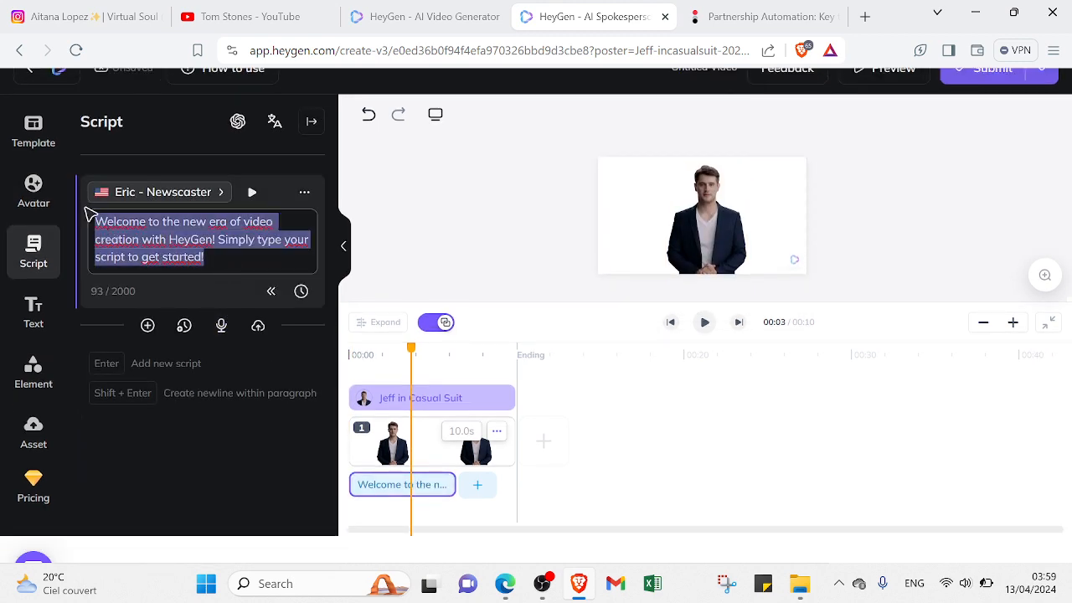
pyautogui.press('Delete')
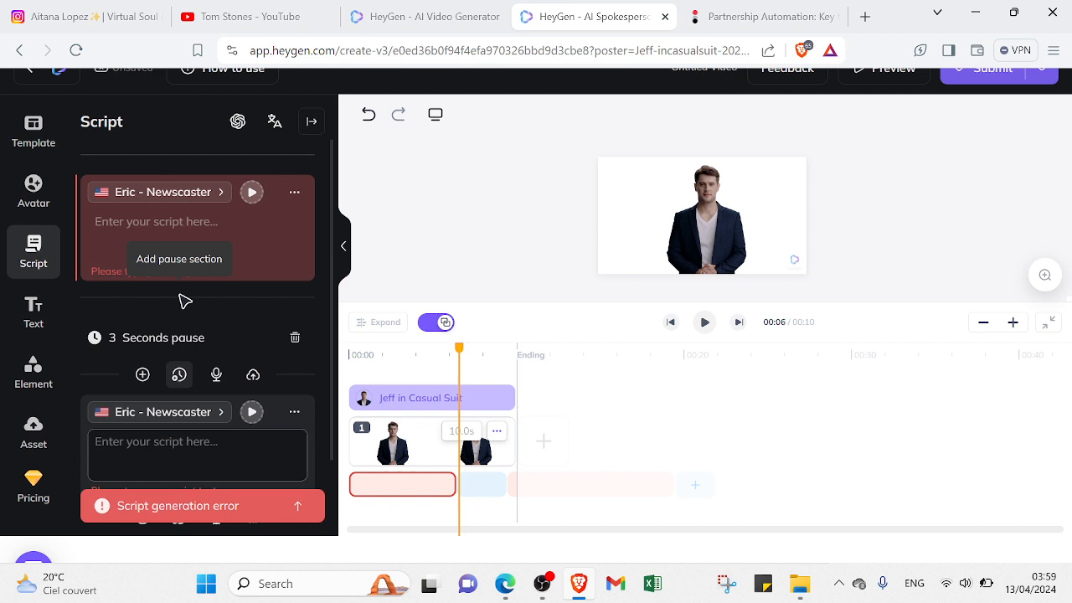
pyautogui.click(178, 374)
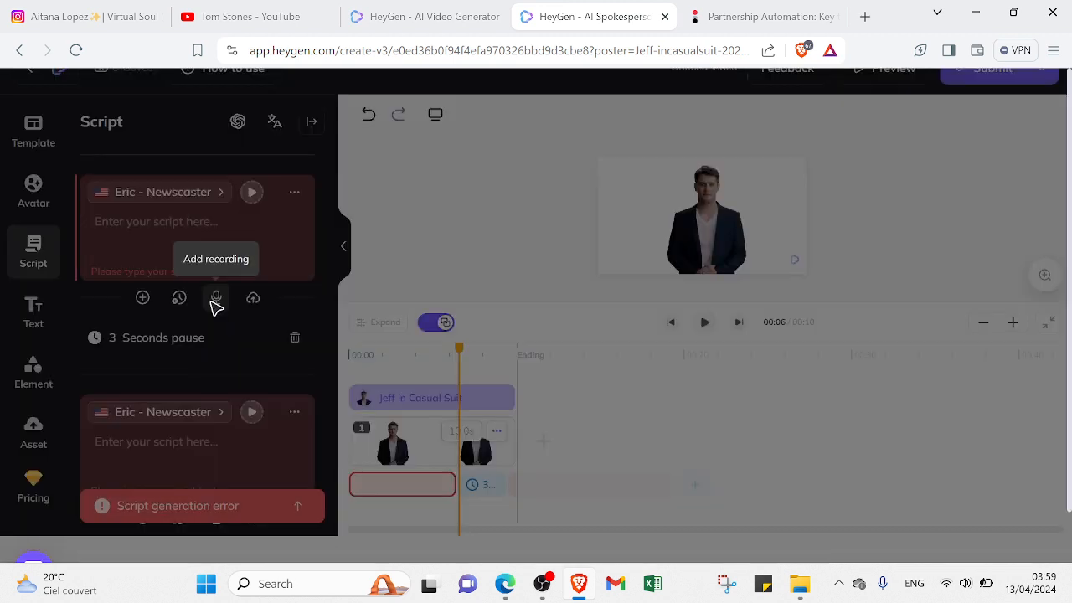
pyautogui.click(216, 297)
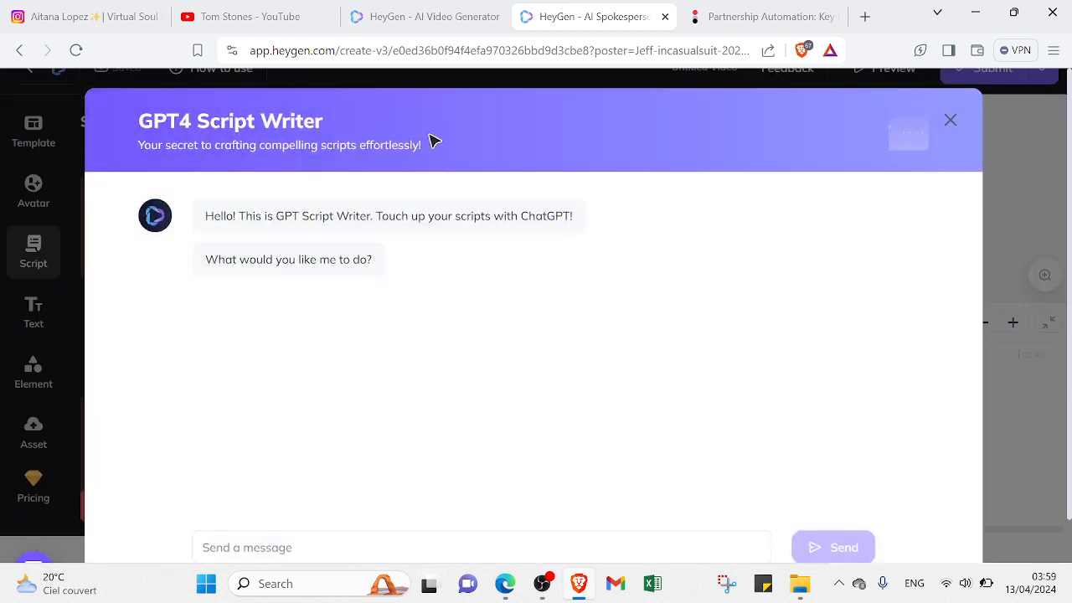
pyautogui.moveTo(481, 526)
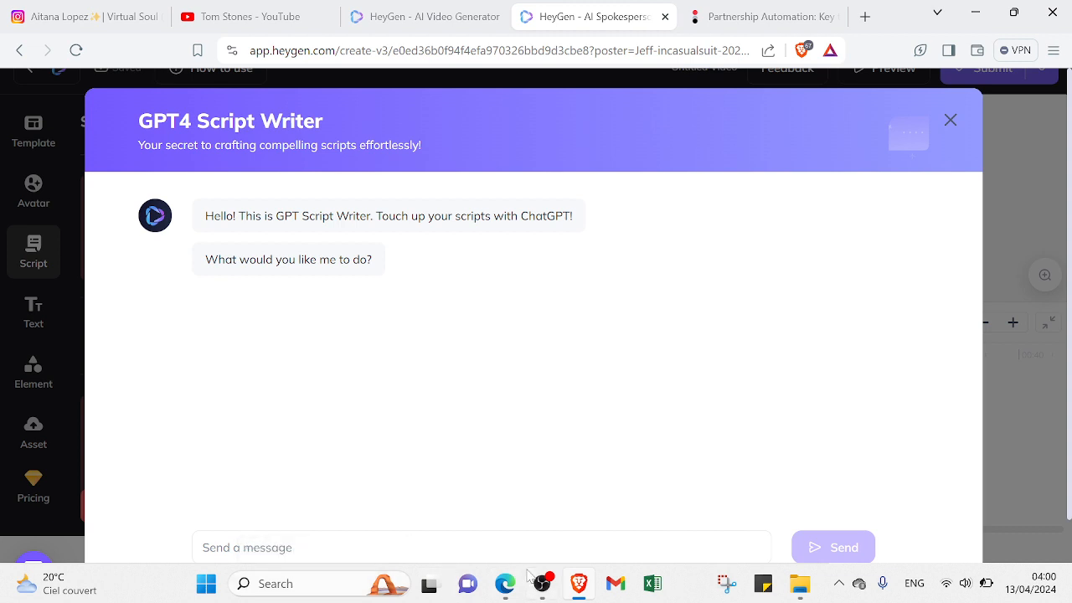
pyautogui.moveTo(346, 175)
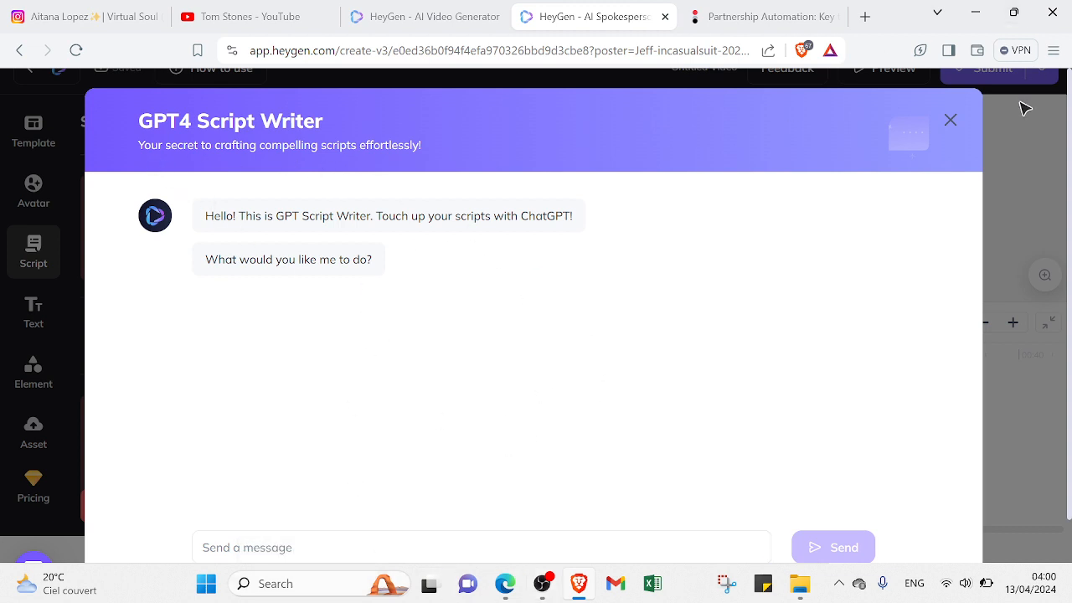
# Close the Script Writer, preview Target Language options, and close translation without applying
pyautogui.click(949, 120)
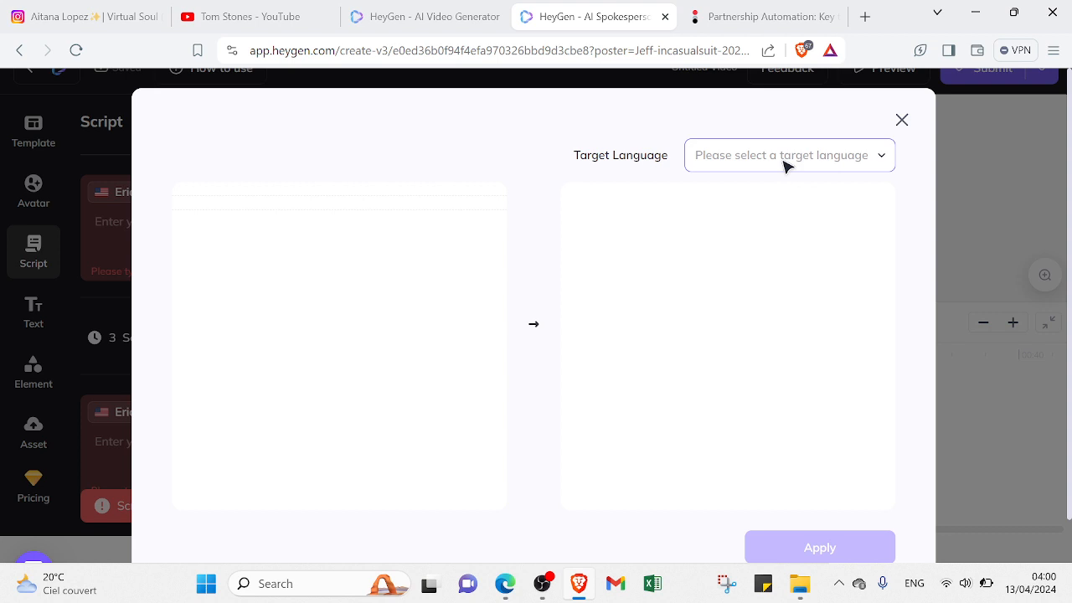
pyautogui.click(781, 155)
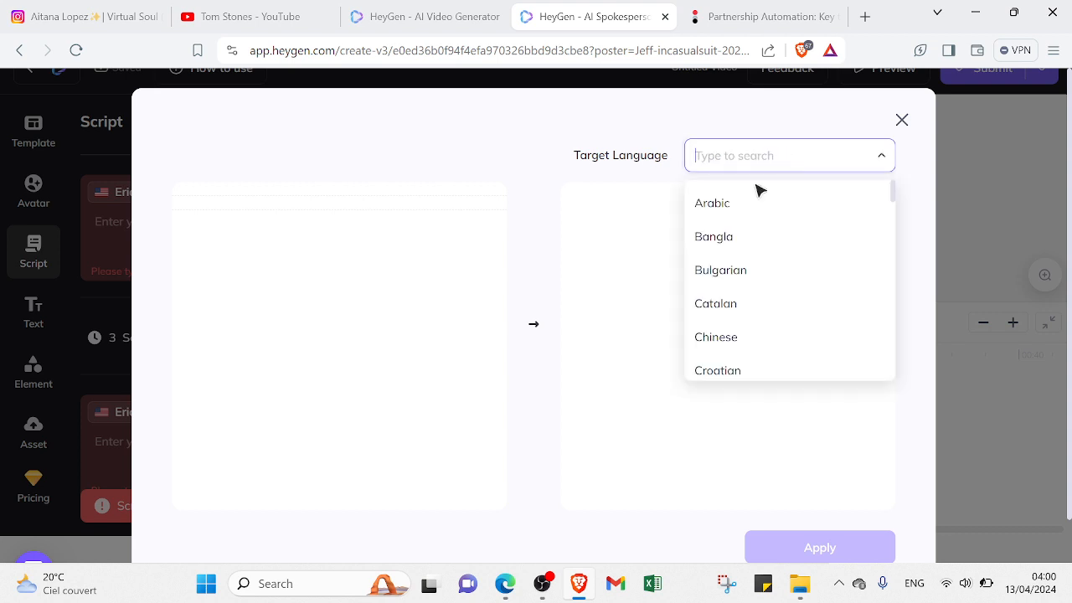
pyautogui.moveTo(810, 490)
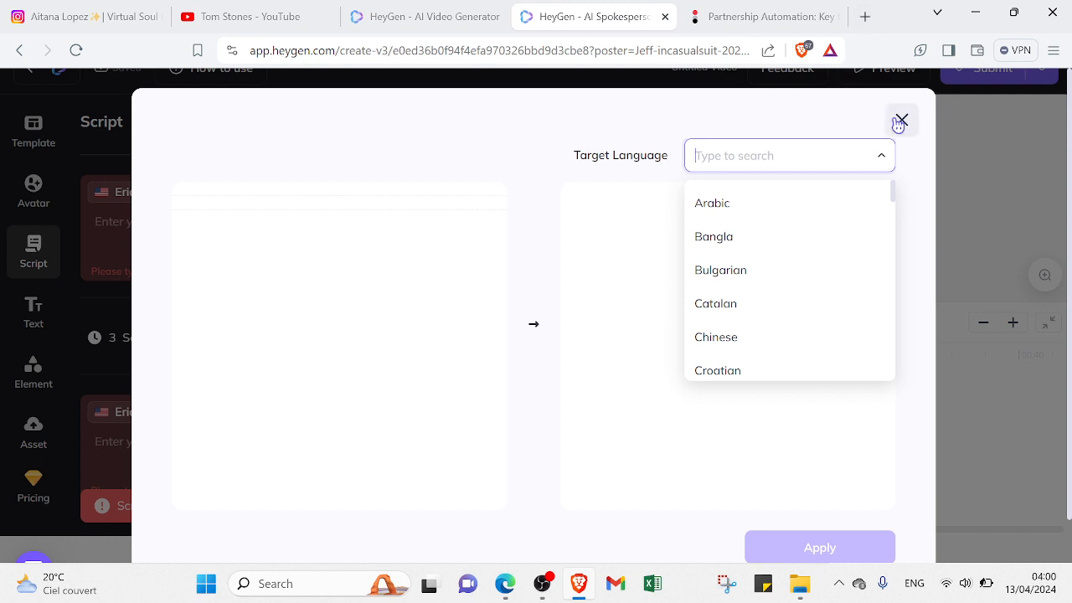
pyautogui.click(901, 120)
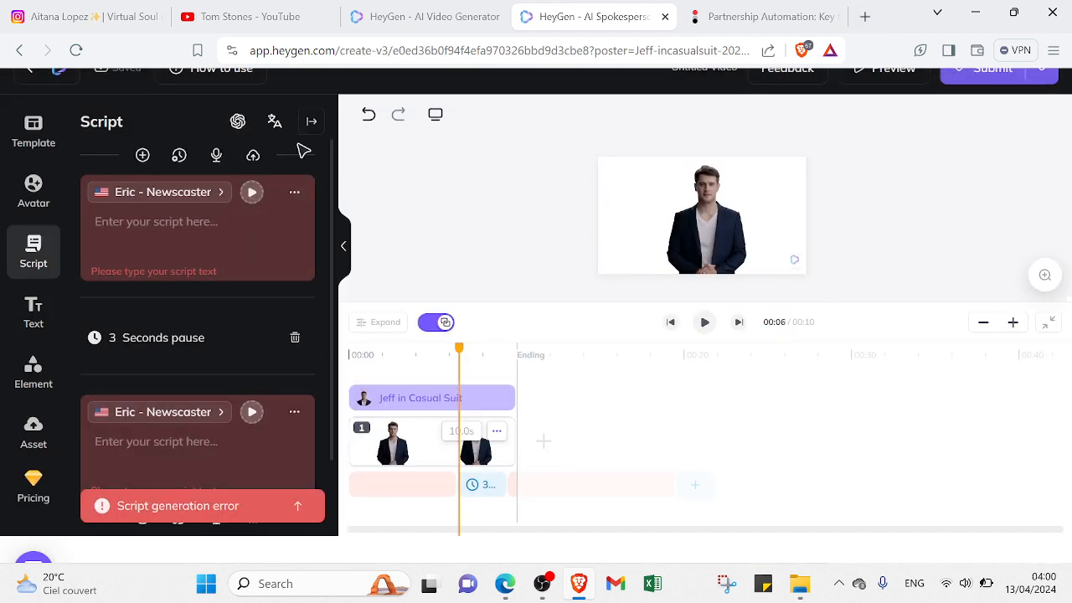
pyautogui.moveTo(178, 155)
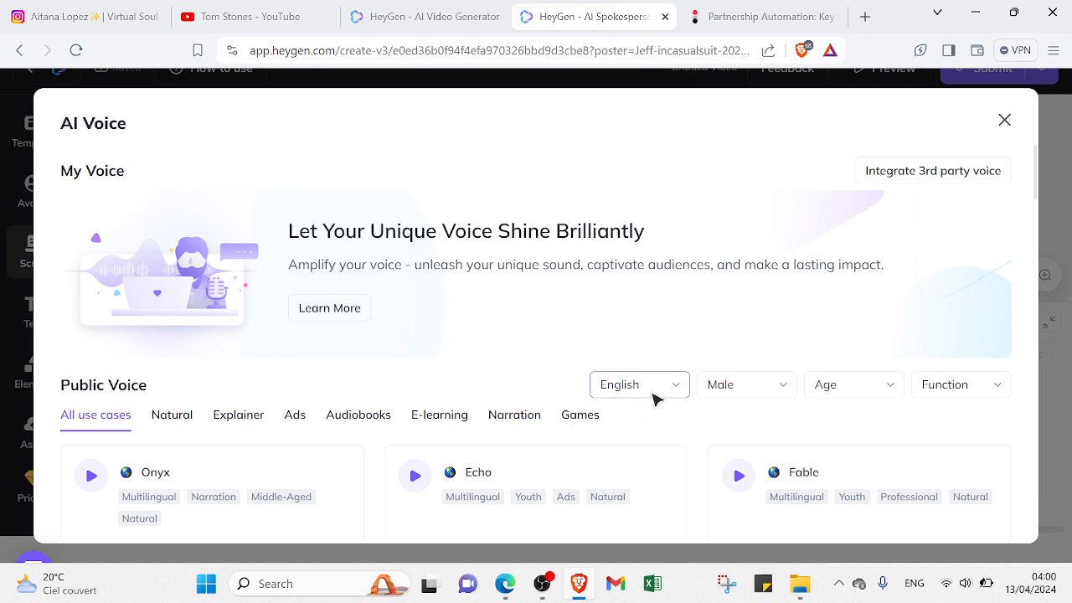
pyautogui.click(637, 384)
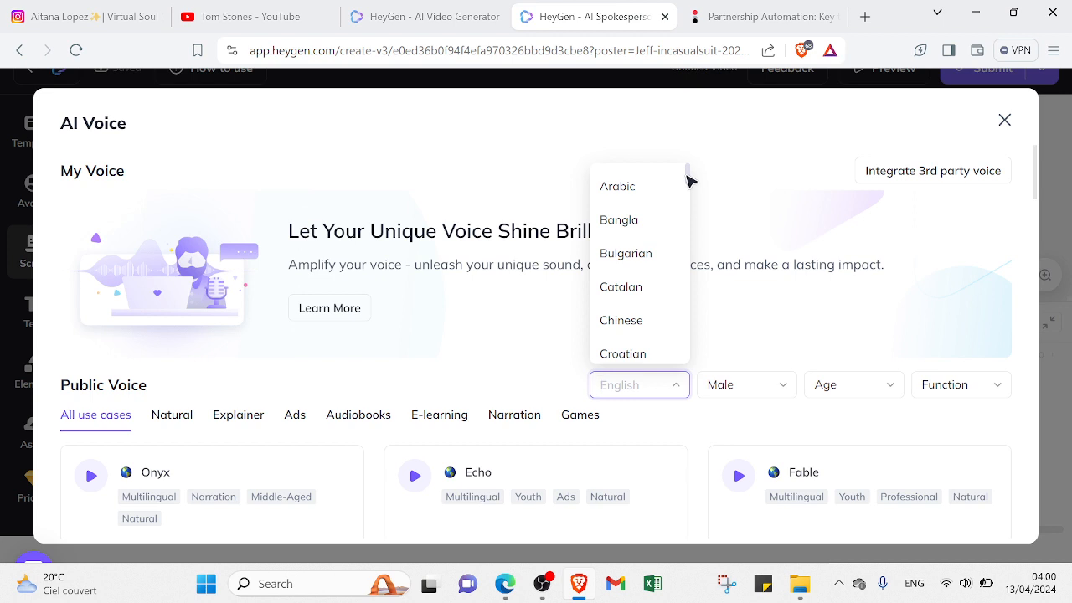
pyautogui.scroll(-3)
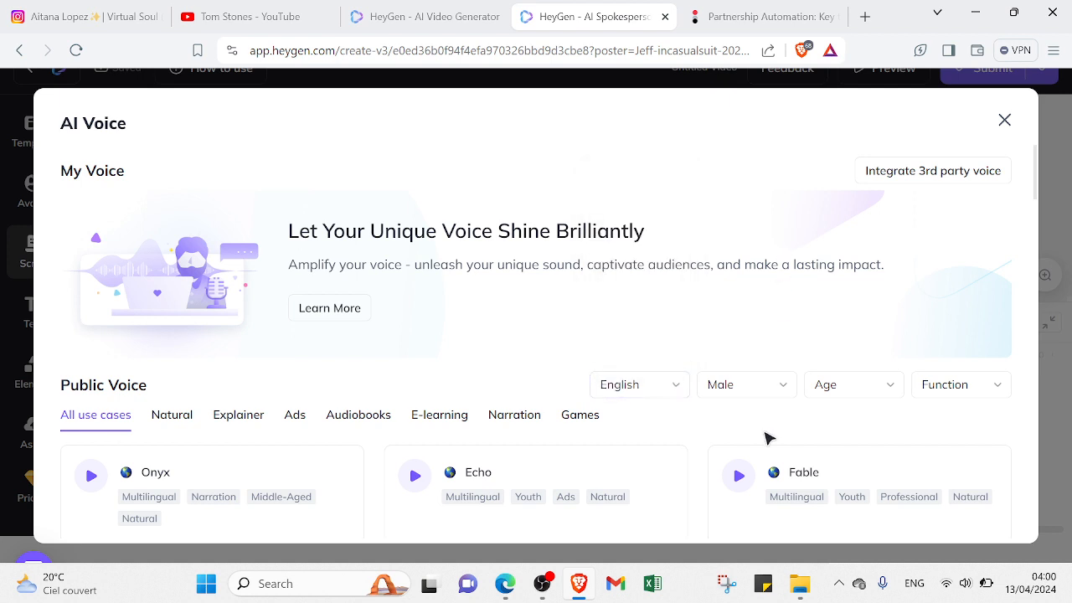
pyautogui.click(744, 384)
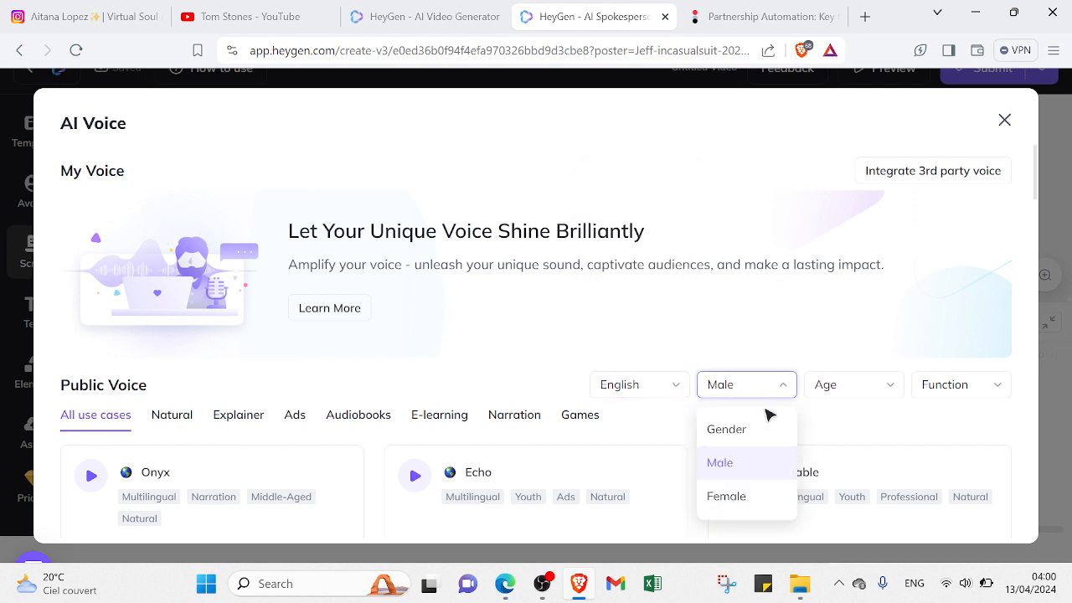
pyautogui.moveTo(725, 494)
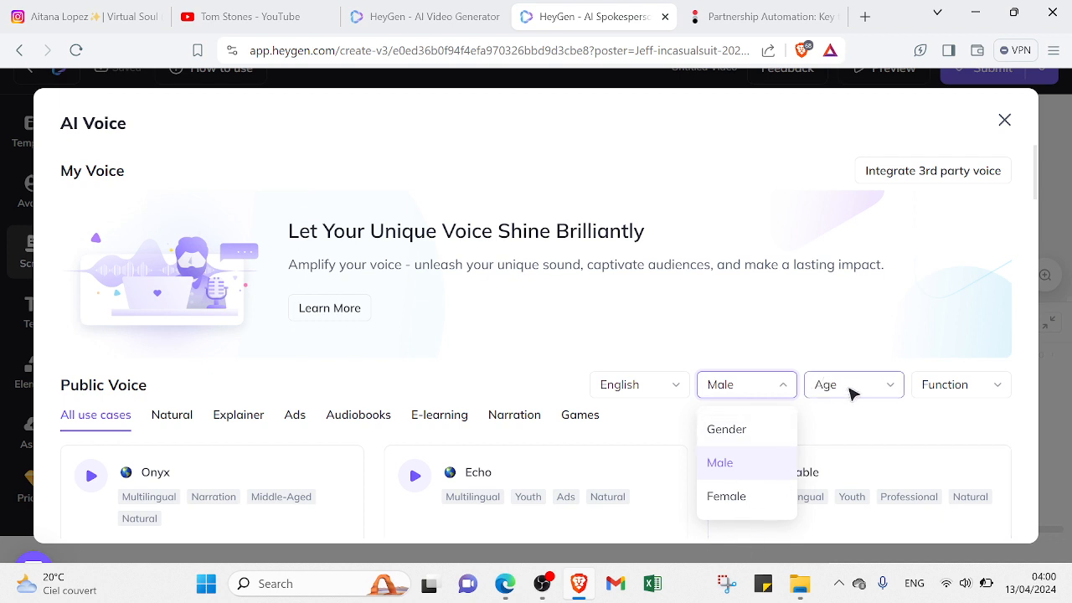
pyautogui.click(851, 384)
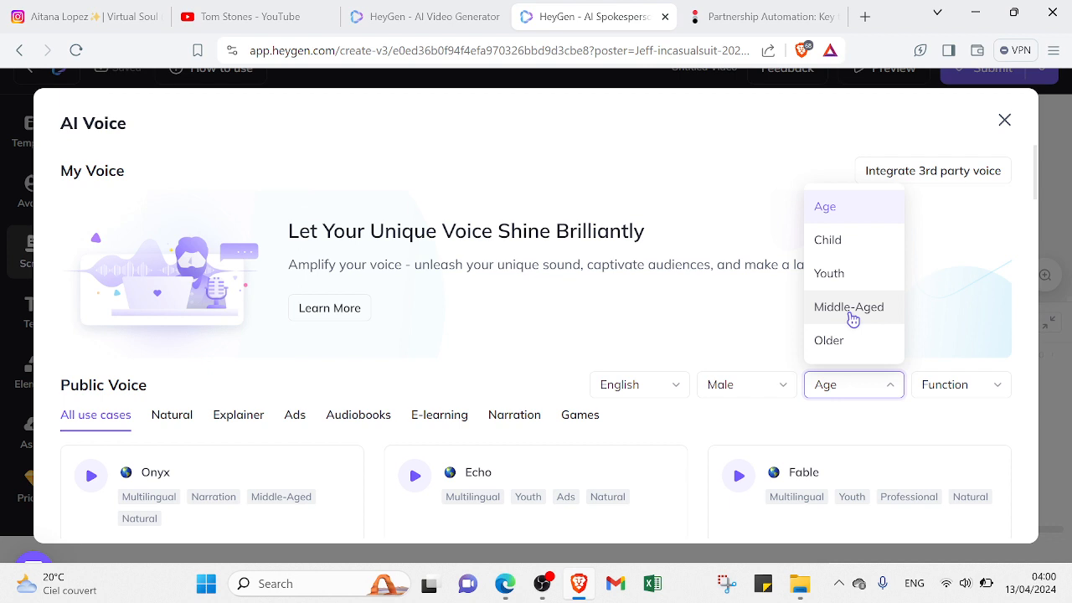
pyautogui.moveTo(955, 390)
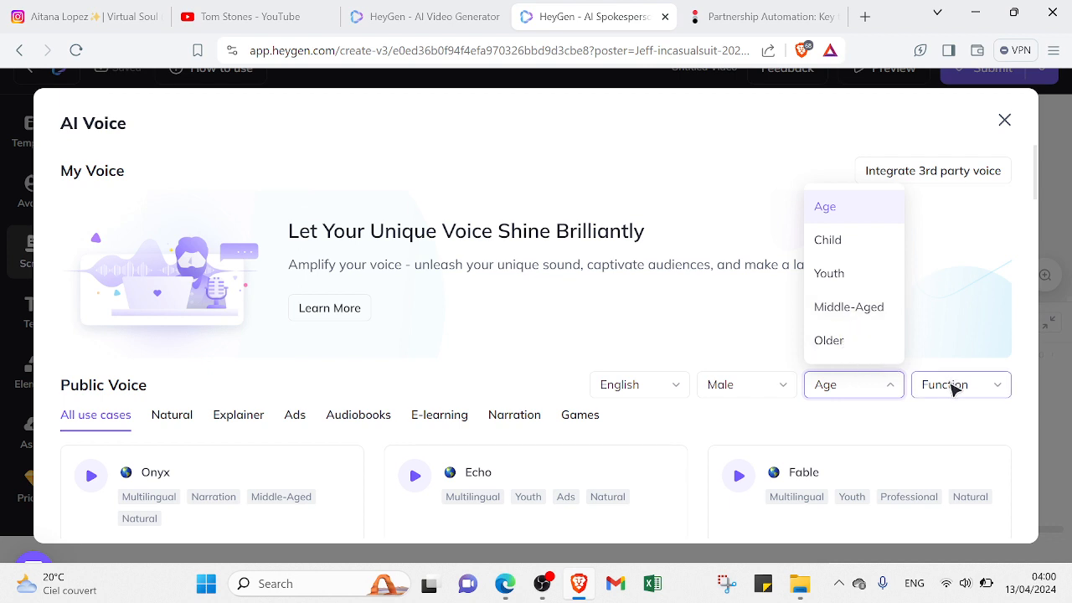
pyautogui.click(959, 384)
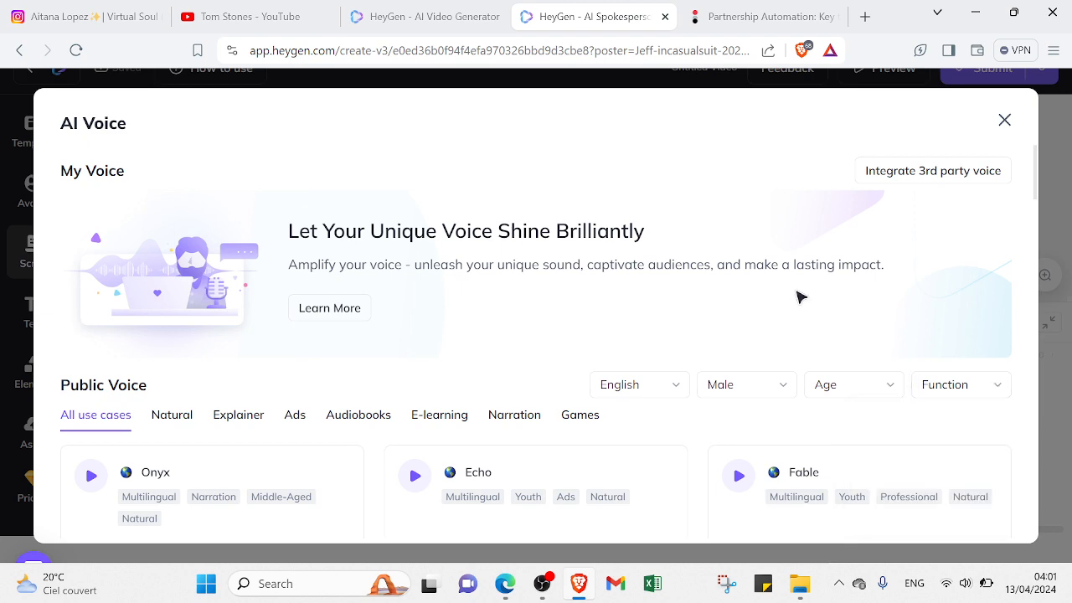
pyautogui.moveTo(929, 194)
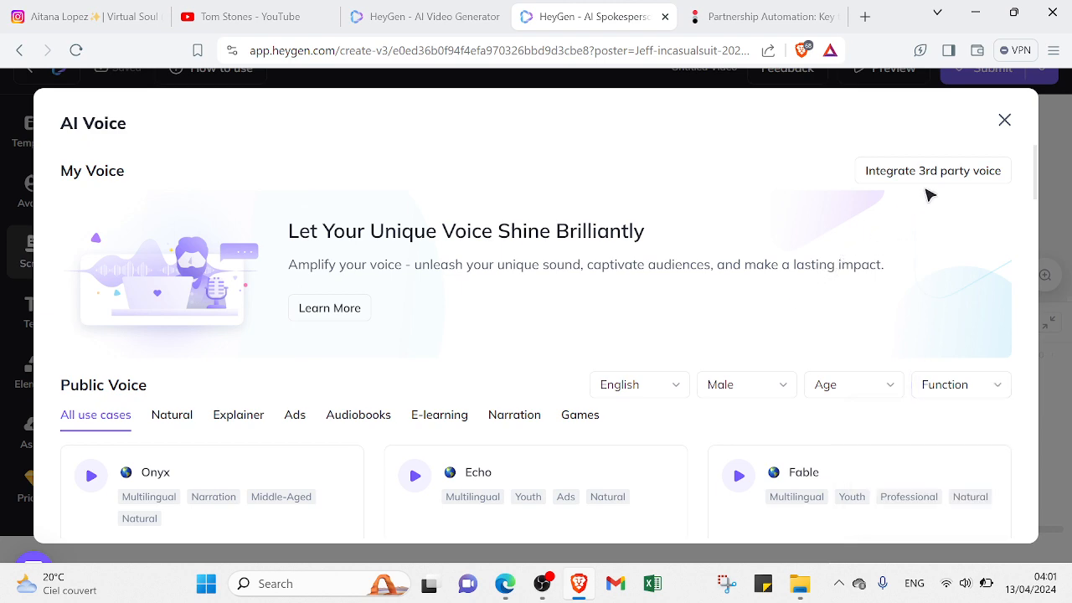
pyautogui.click(1004, 119)
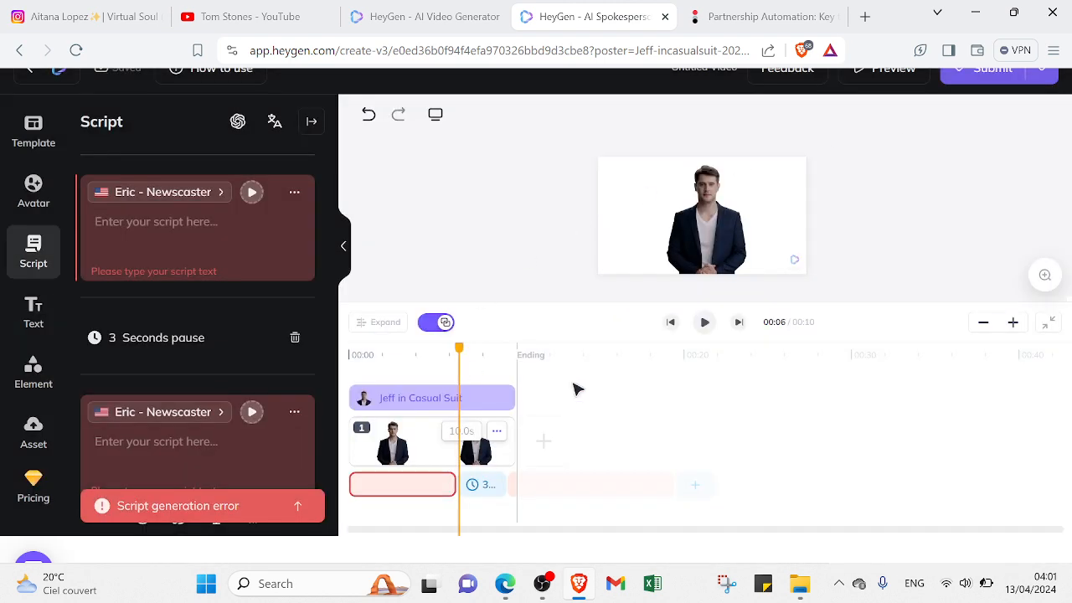
pyautogui.moveTo(642, 365)
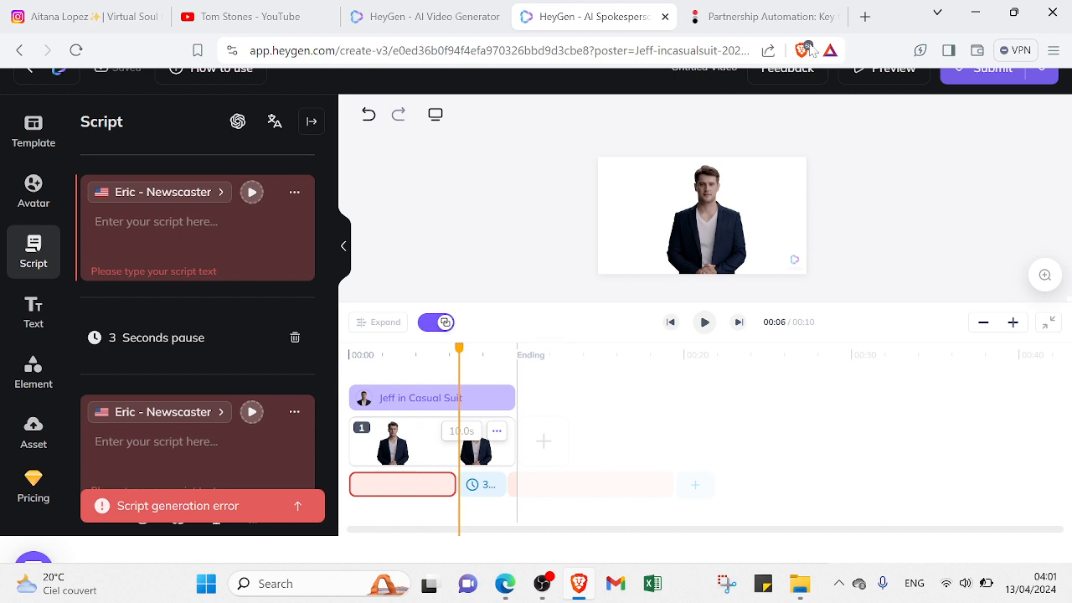
pyautogui.moveTo(952, 102)
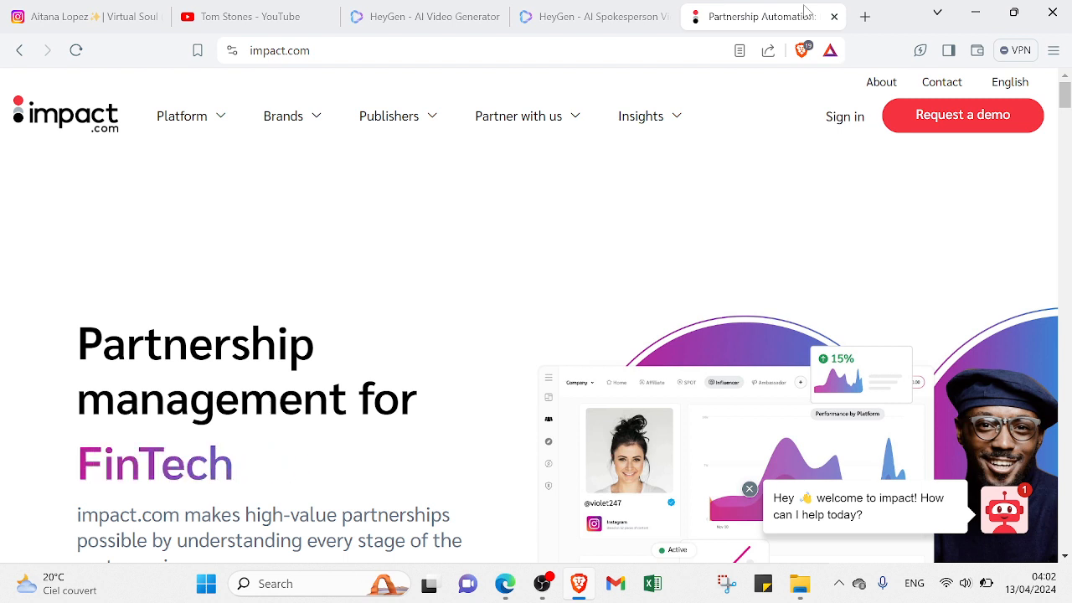
# Move through the HeyGen home tab to the Tom Stones YouTube channel tab
pyautogui.click(423, 16)
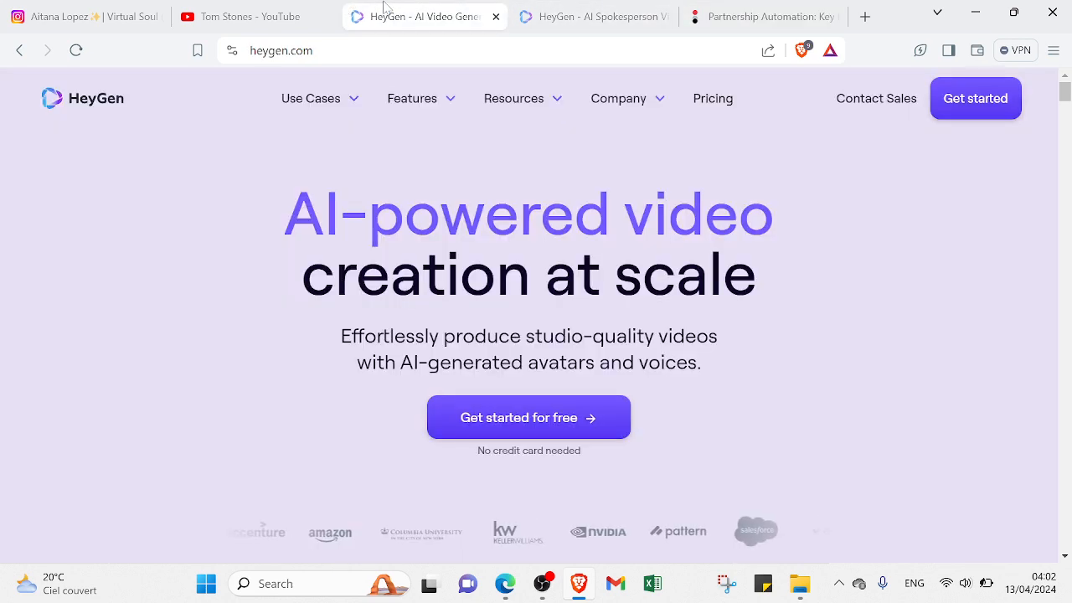
pyautogui.click(243, 17)
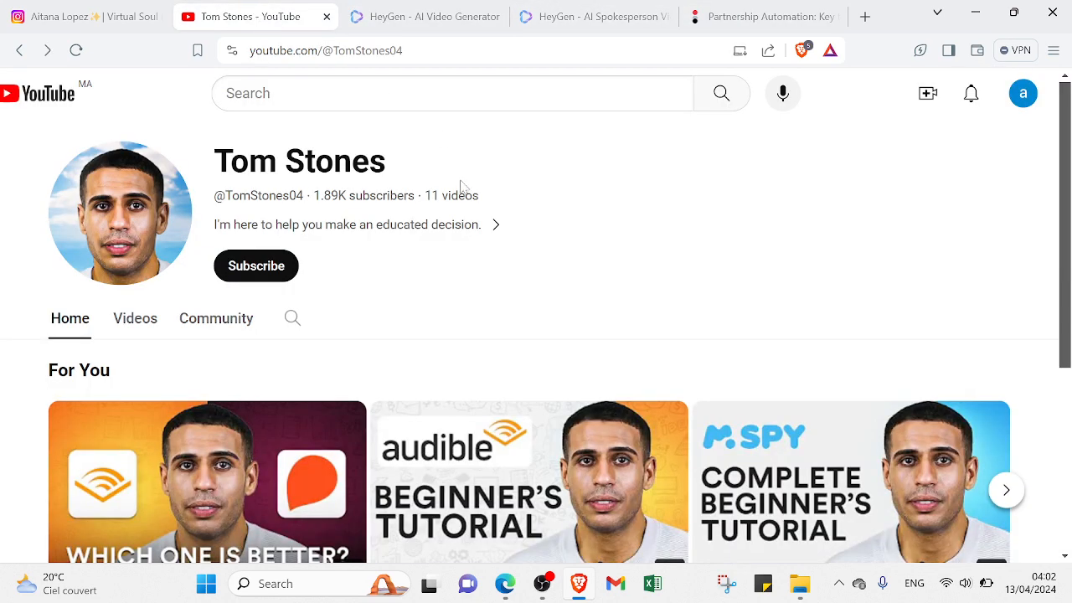